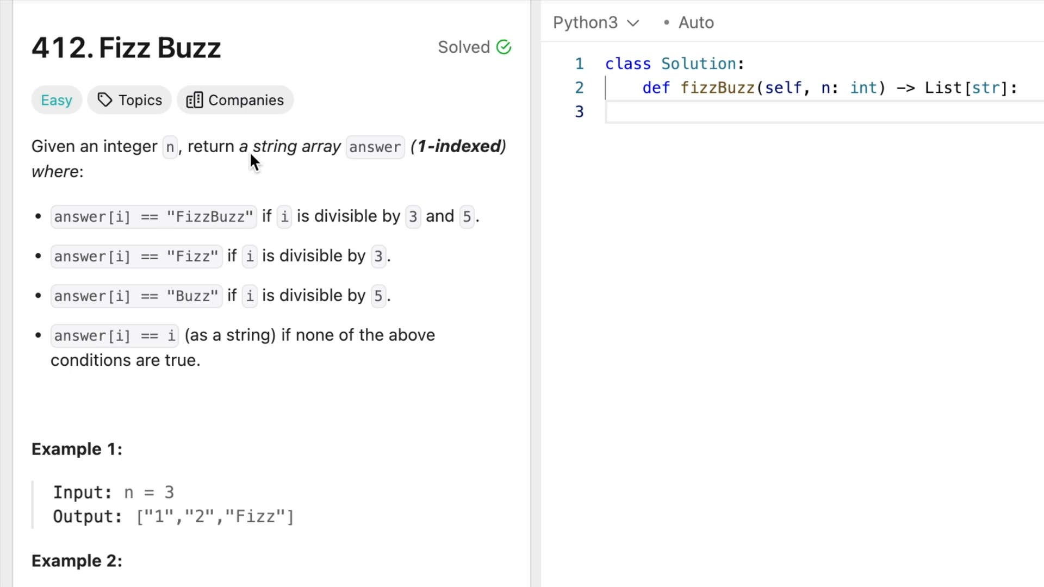
mouse_move(300, 172)
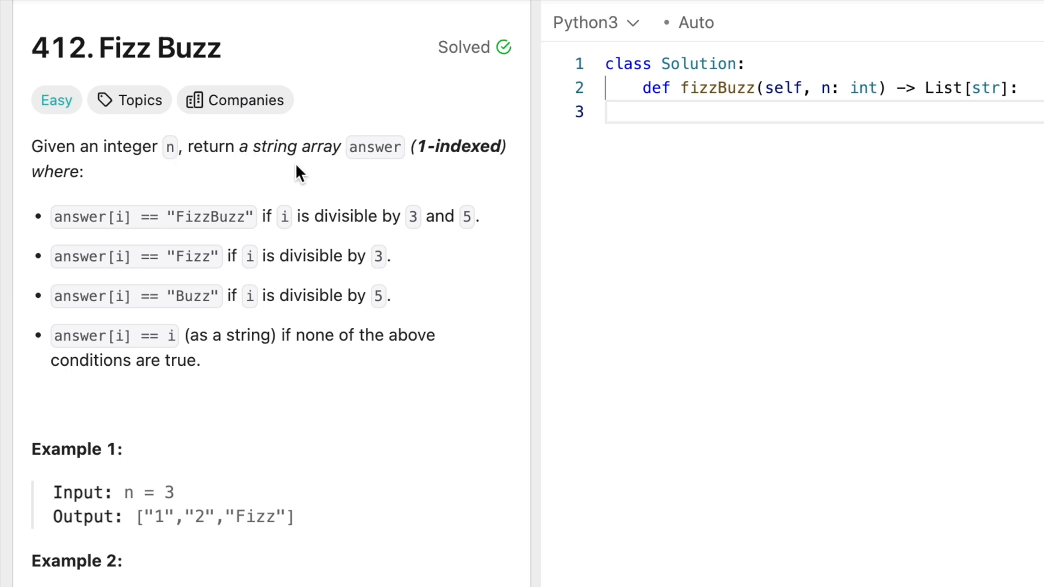
mouse_move(426, 180)
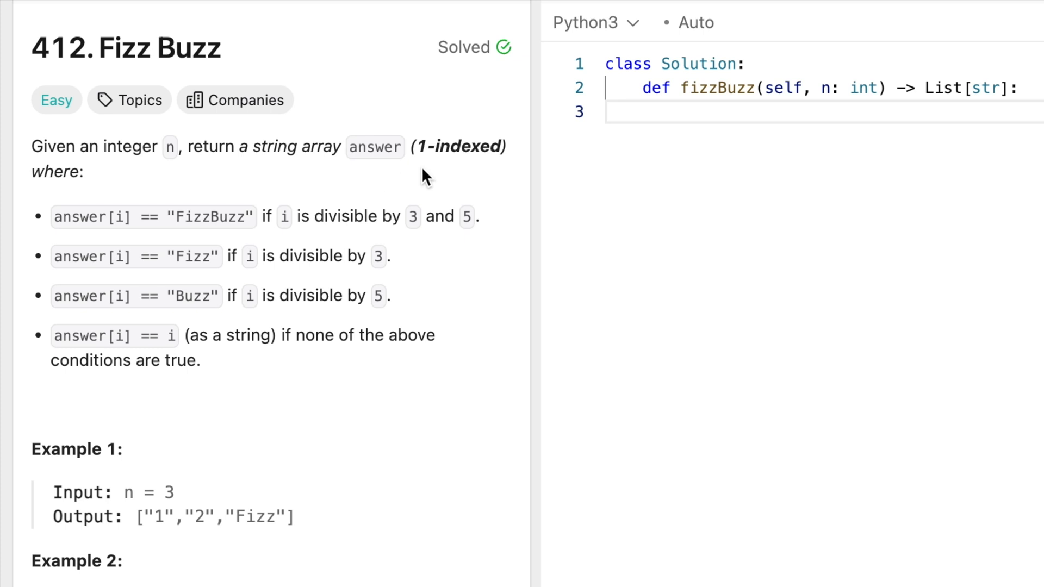
mouse_move(141, 256)
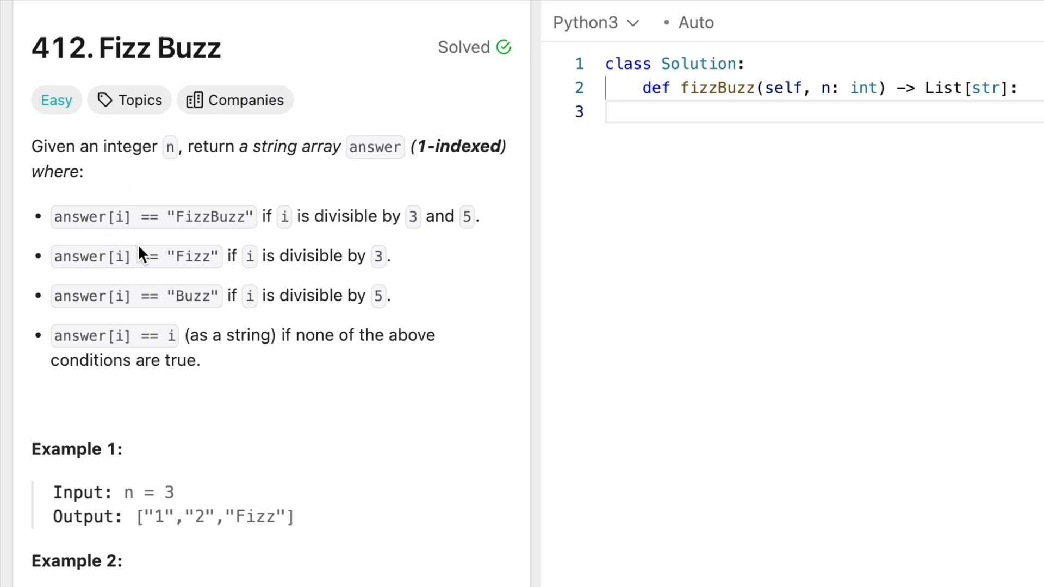
mouse_move(333, 251)
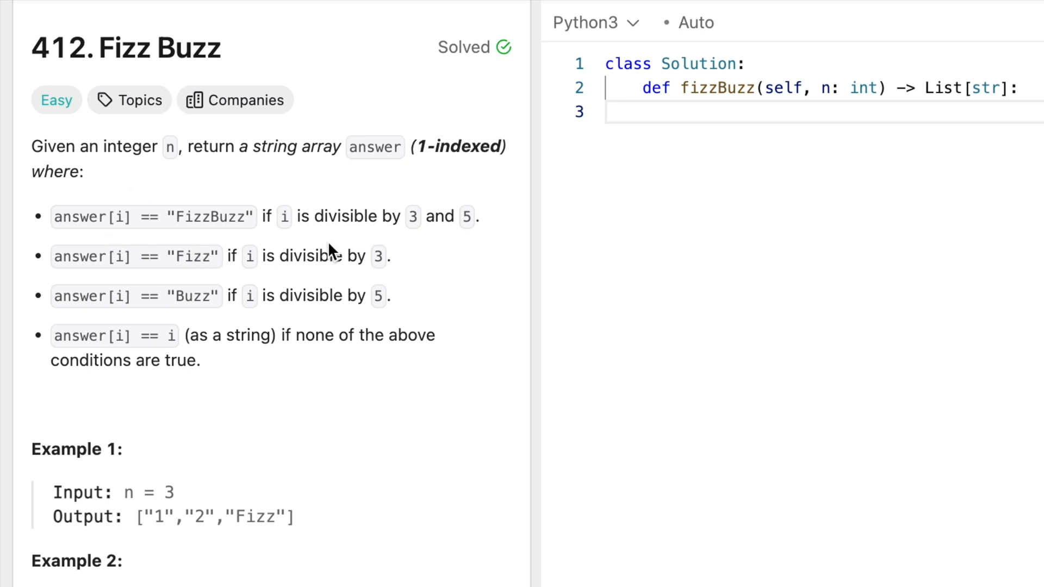
mouse_move(247, 257)
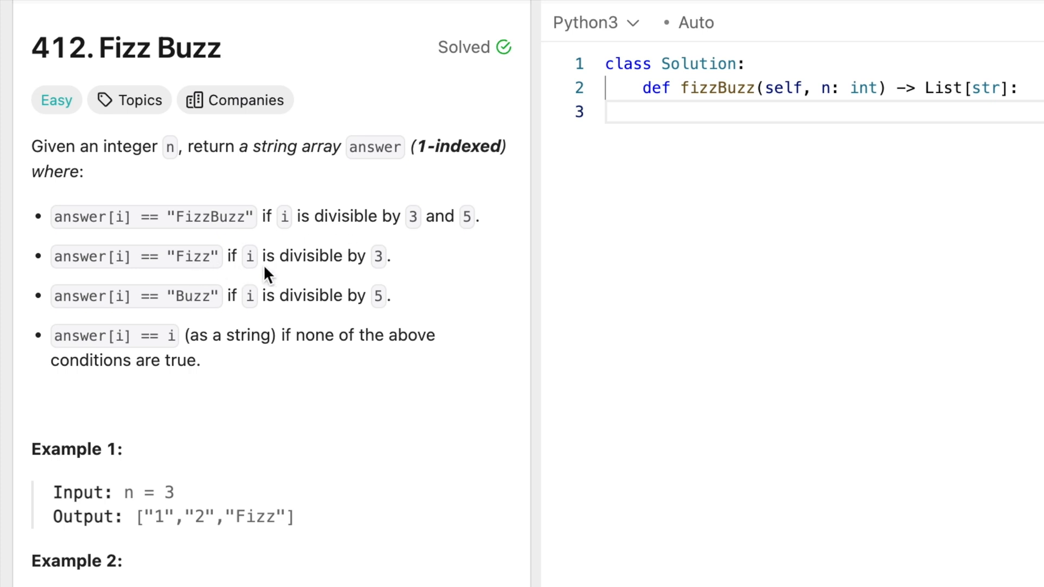
mouse_move(250, 282)
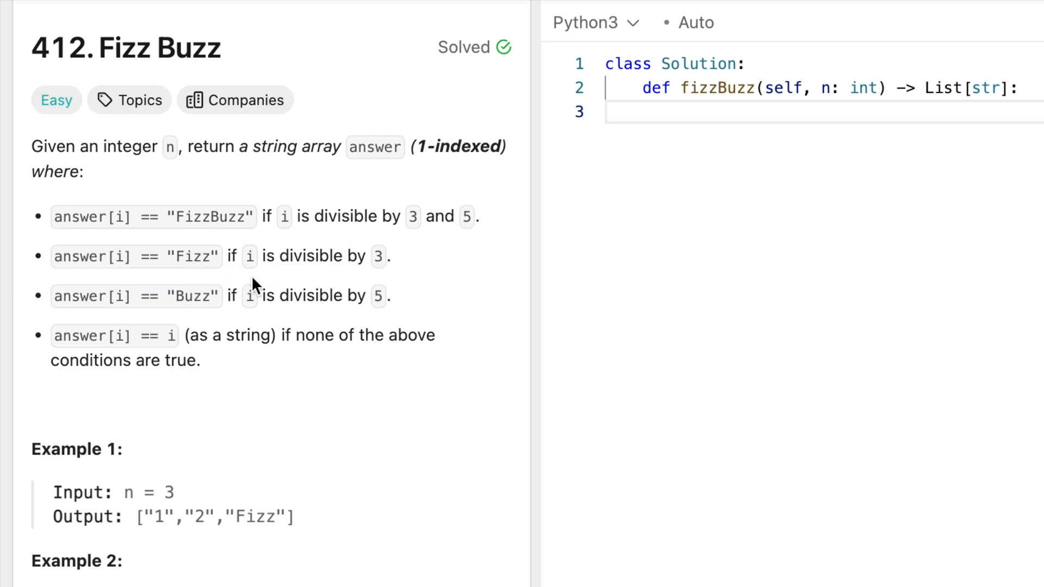
mouse_move(289, 320)
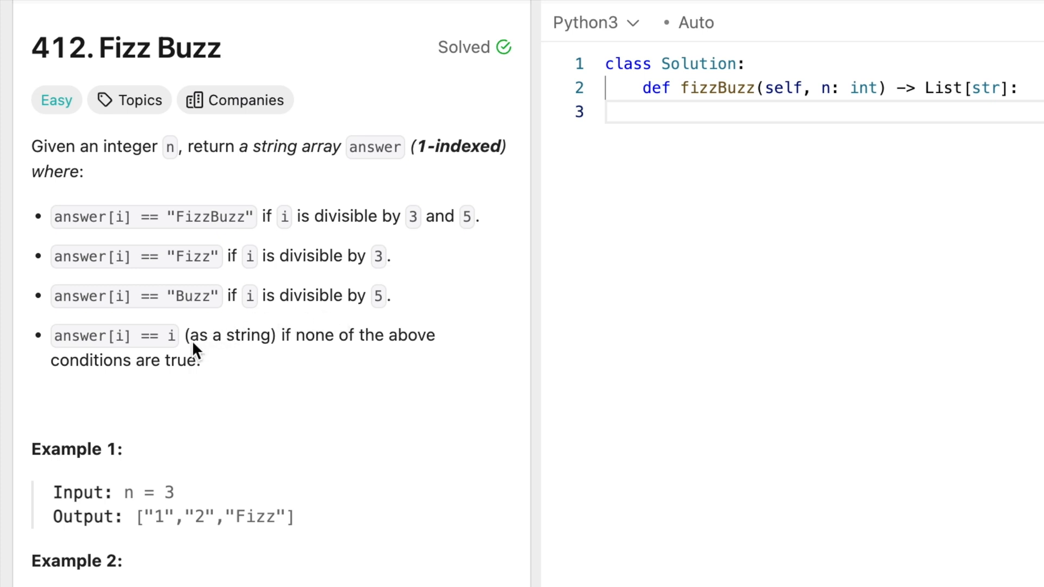
mouse_move(195, 352)
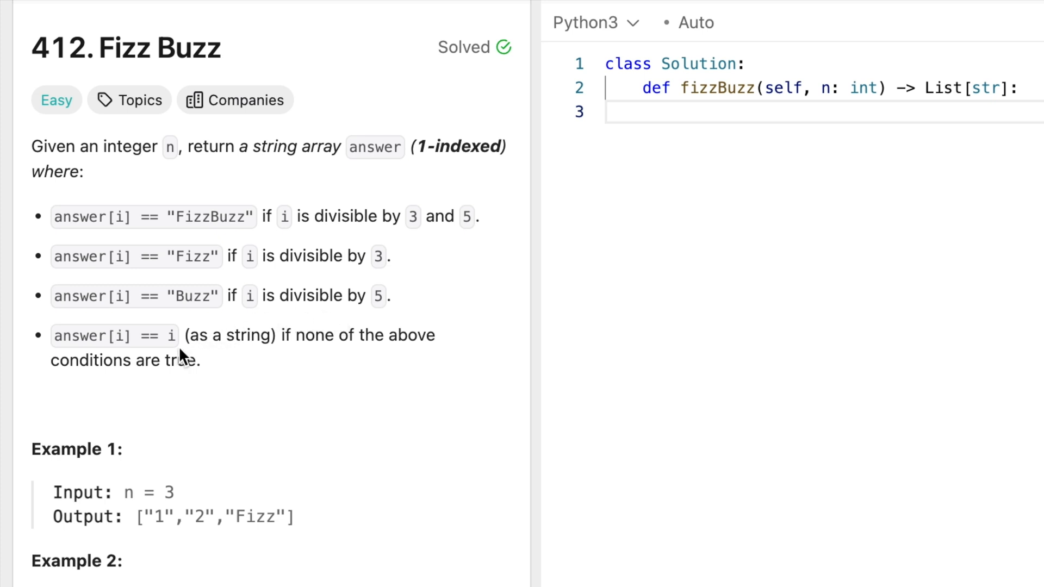
mouse_move(176, 398)
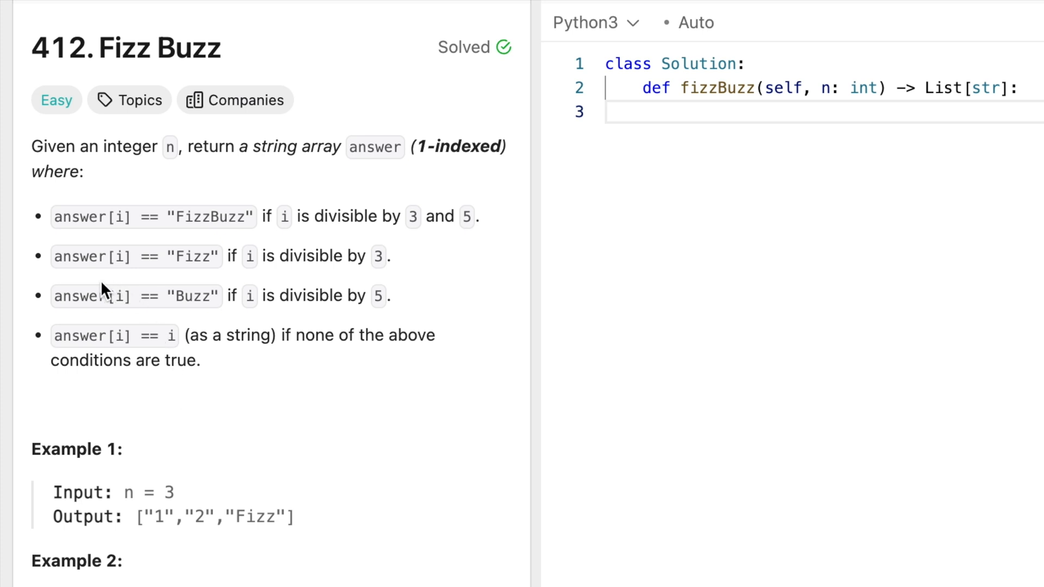
mouse_move(80, 218)
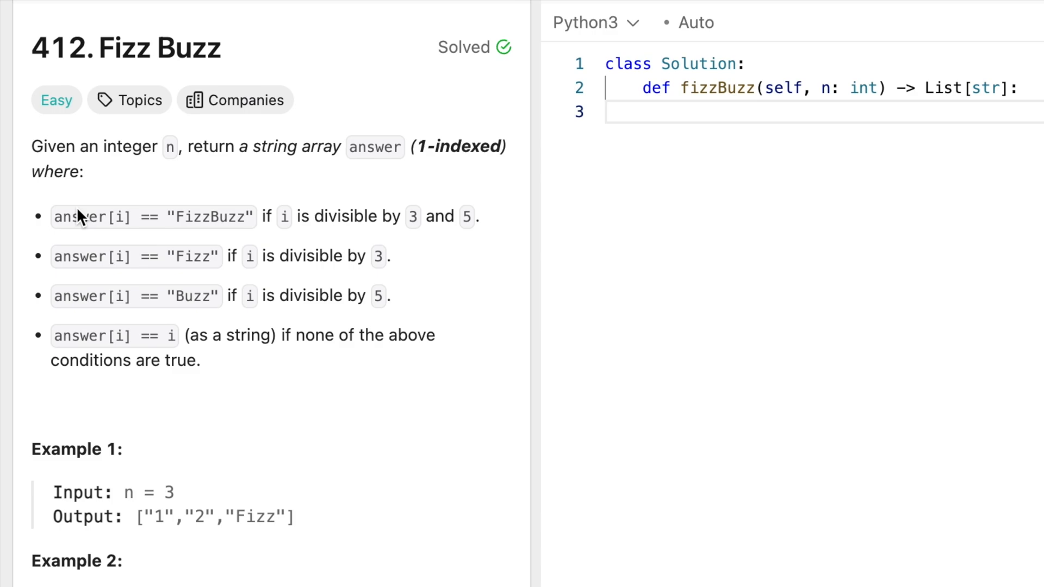
Add the quoted table mapping indexes 0–2 to fake i 1–3 and elements "1", "2", "Fizz".
scroll("down", 3)
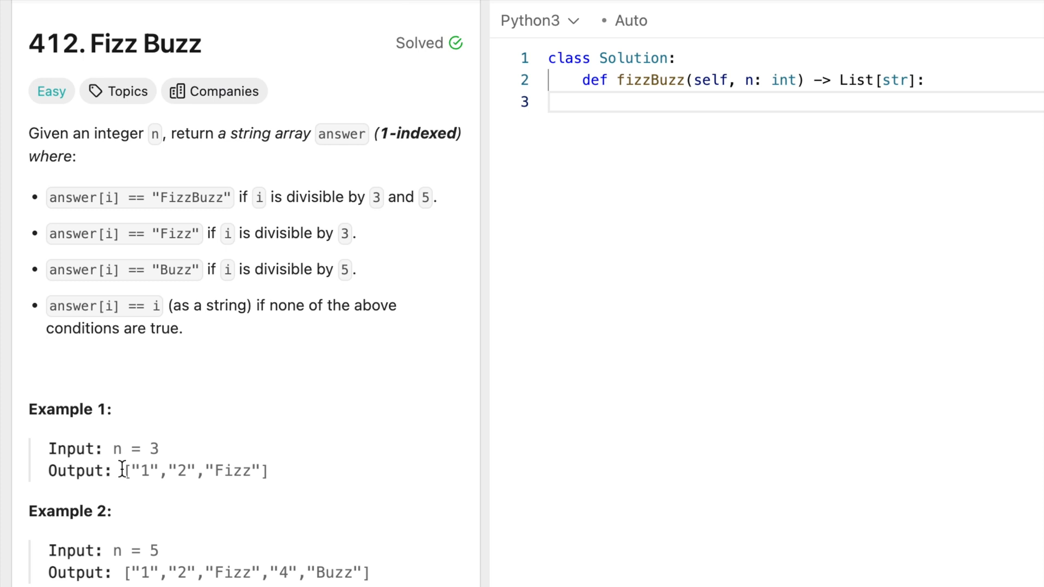
mouse_move(651, 216)
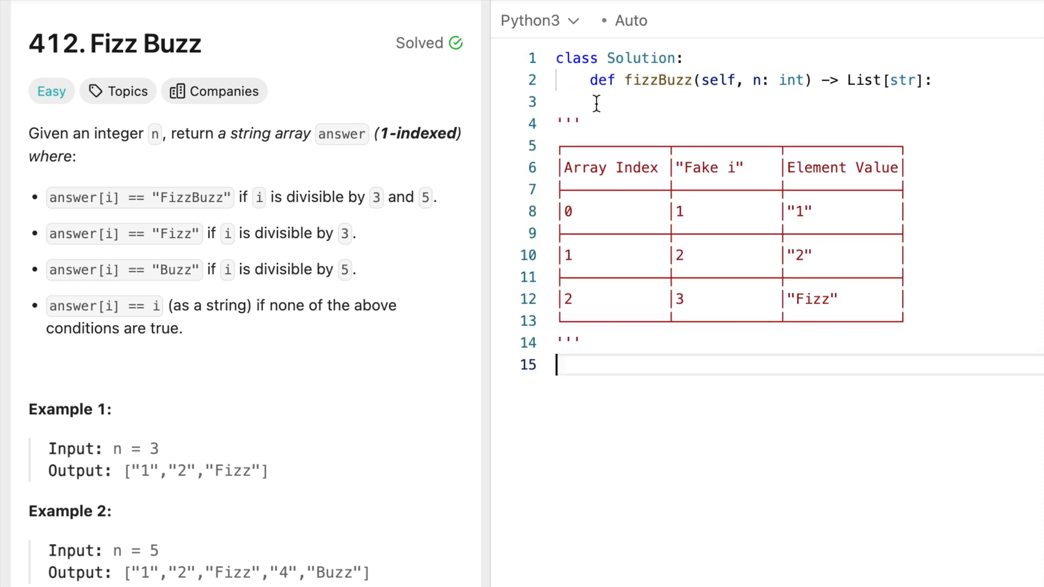
mouse_move(678, 148)
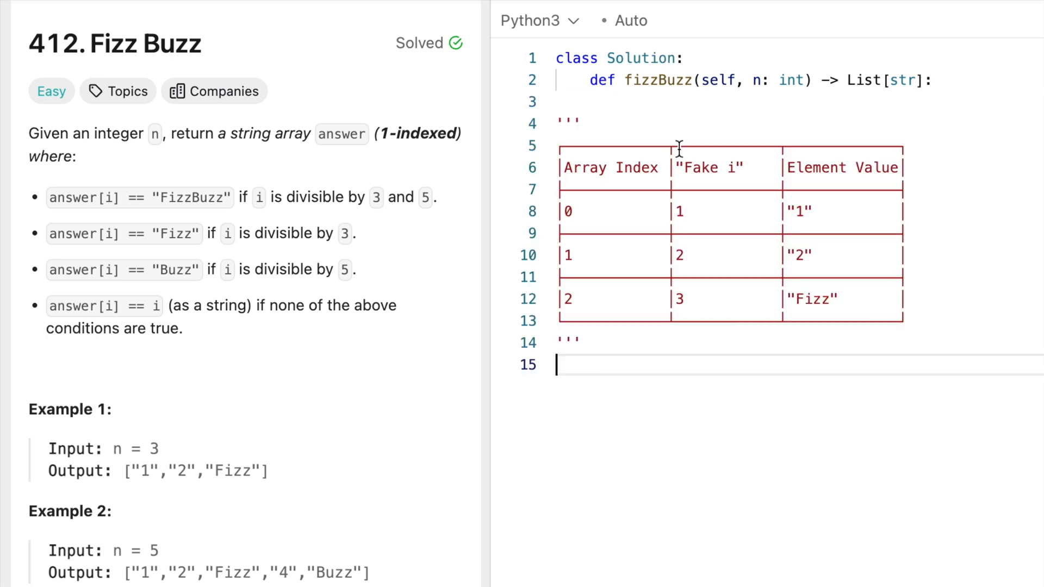
mouse_move(652, 167)
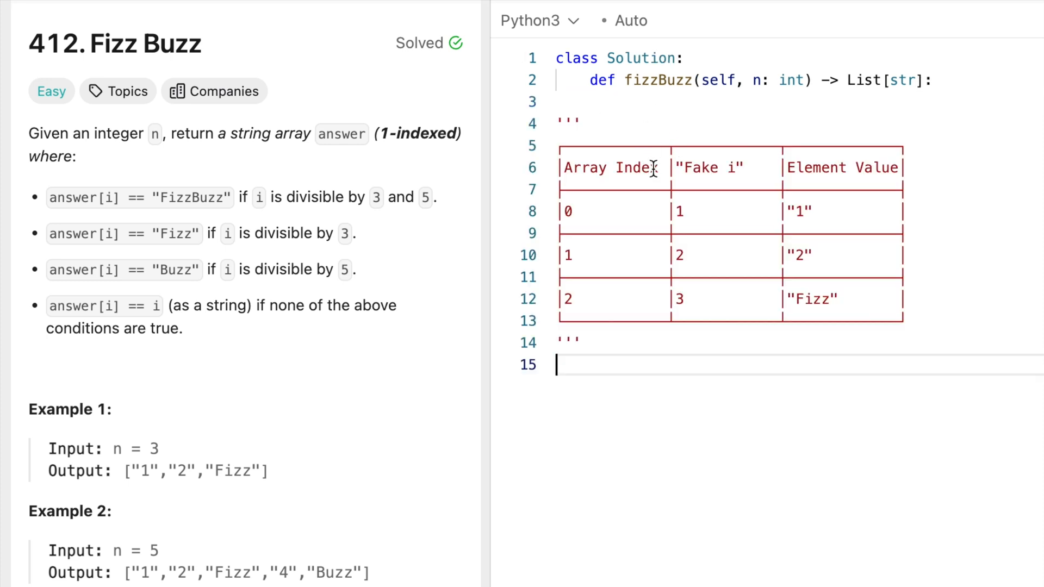
double_click(609, 168)
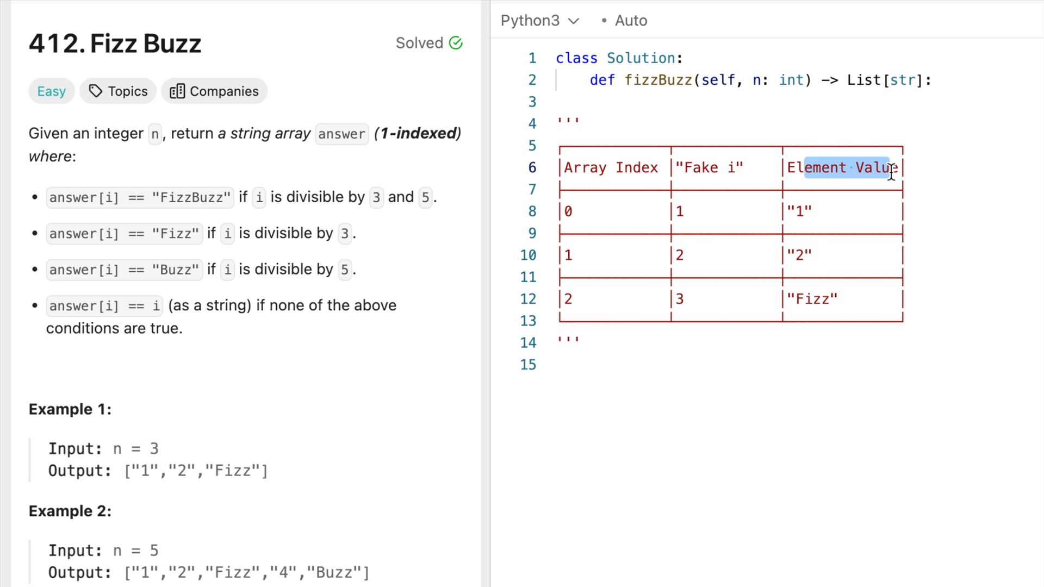
mouse_move(719, 217)
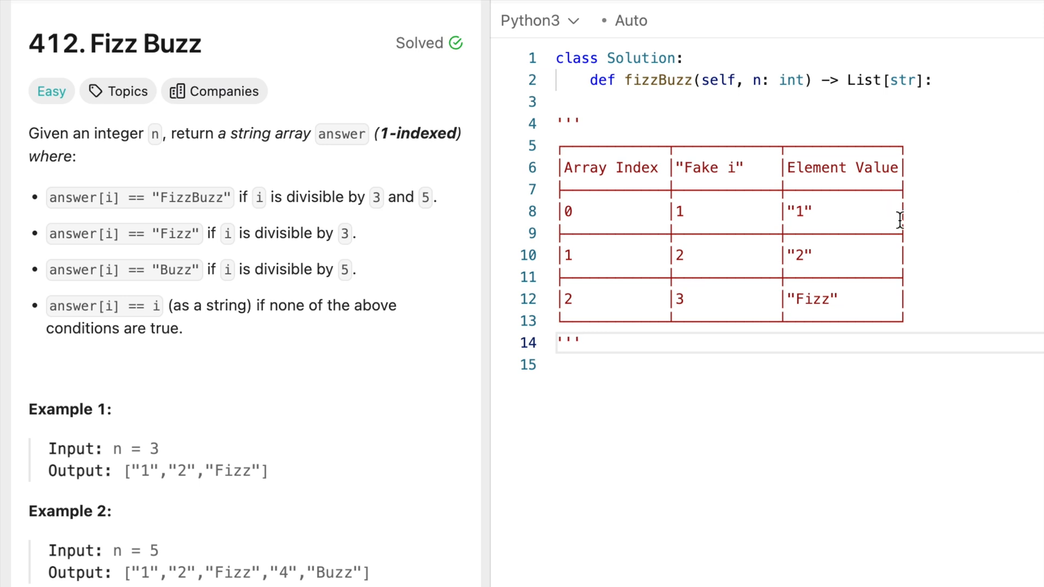
mouse_move(904, 239)
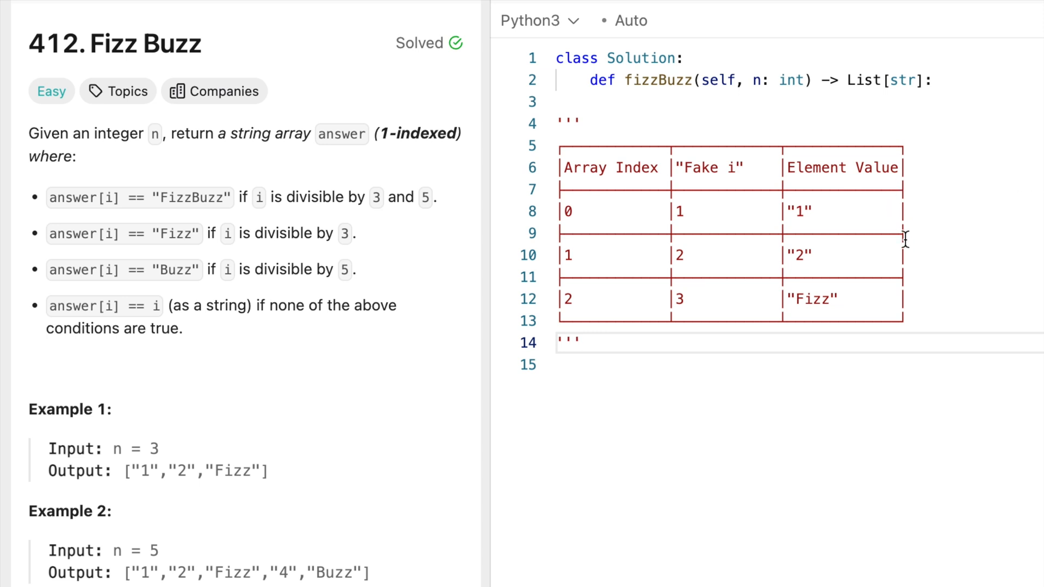
mouse_move(726, 172)
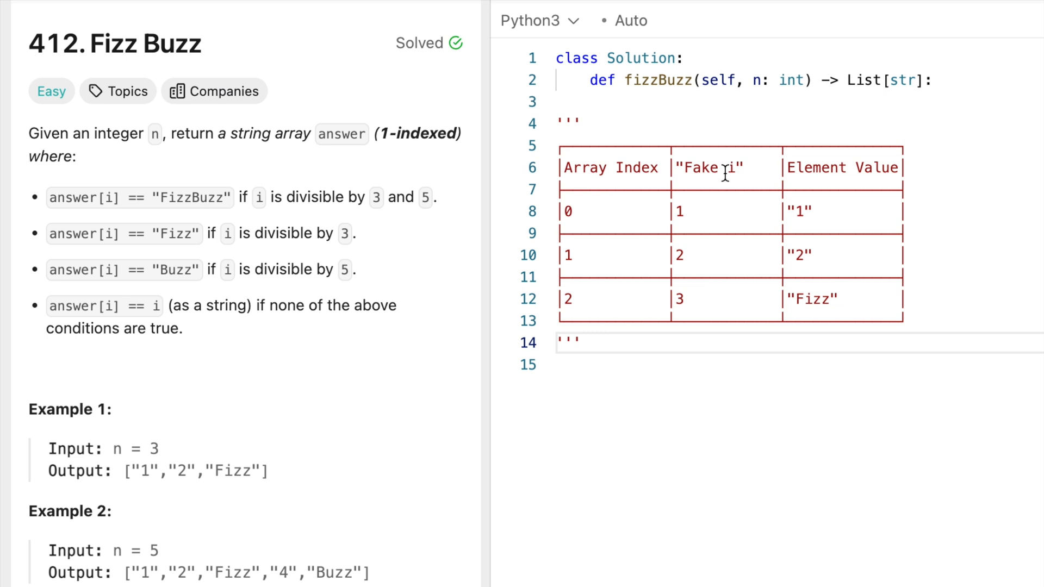
mouse_move(846, 173)
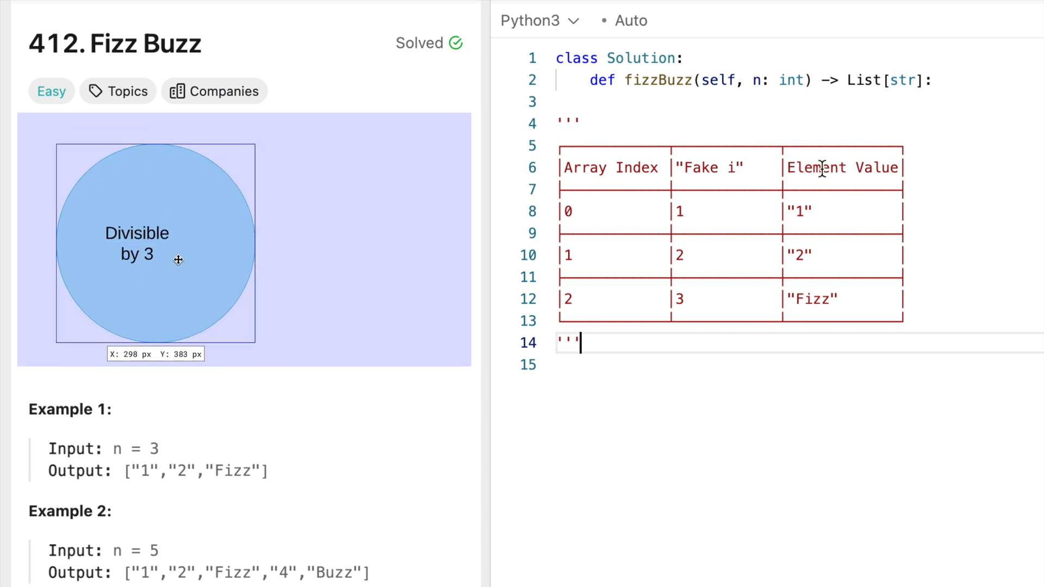
Place the Divisible by 3 circle of the Venn diagram over the problem description.
left_click(178, 259)
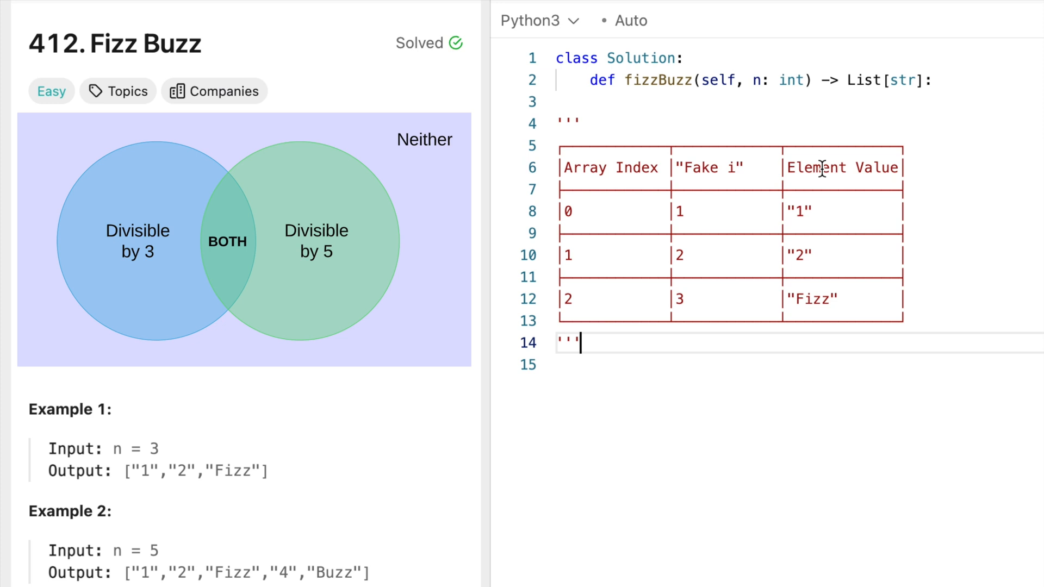
mouse_move(140, 250)
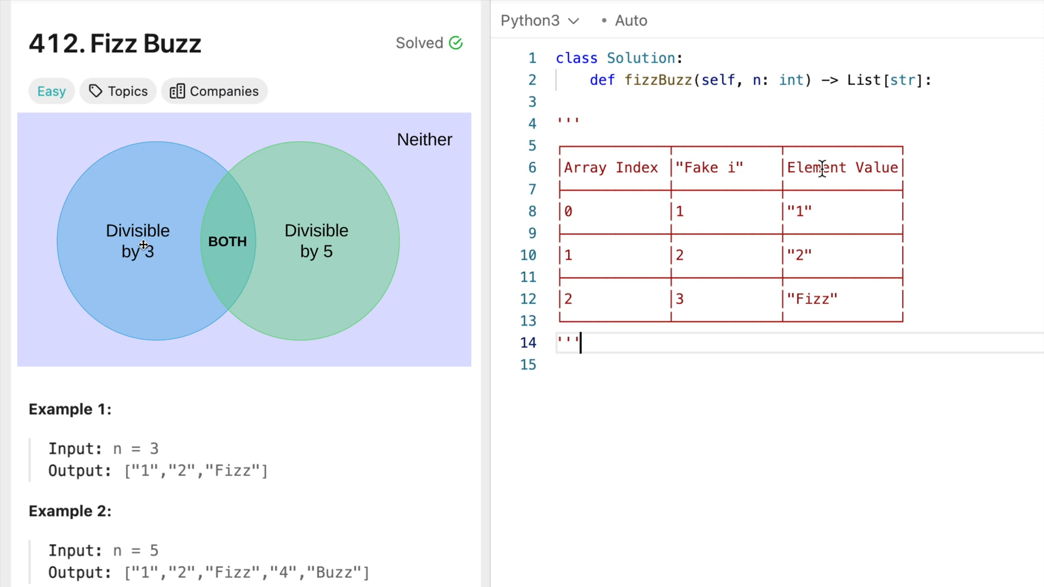
mouse_move(345, 248)
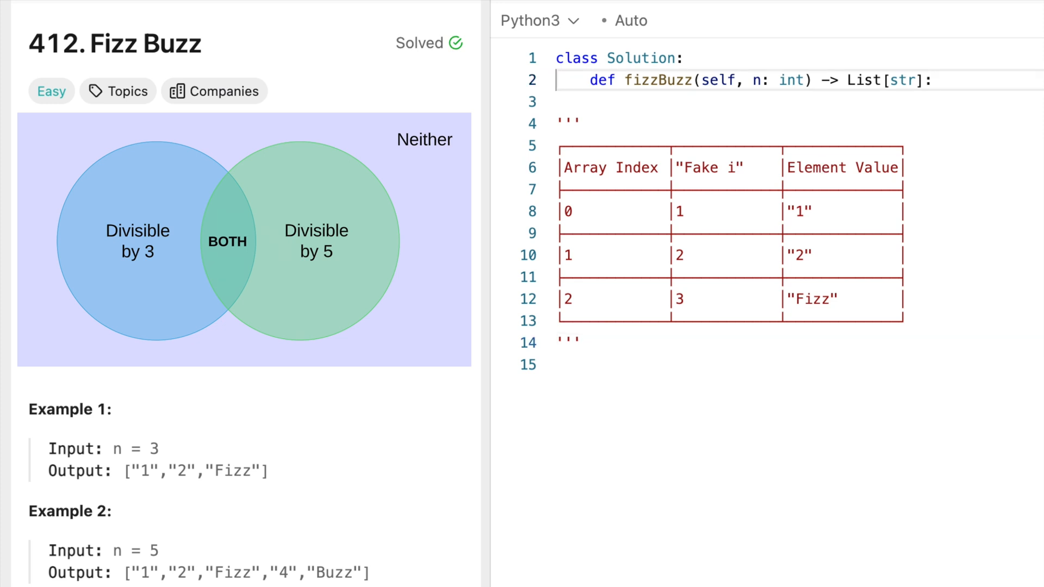
Write the comment outline: if divisible by 3 and NOT 5, else if by 5 and NOT 3, by 3 and 5, else.
key("Enter")
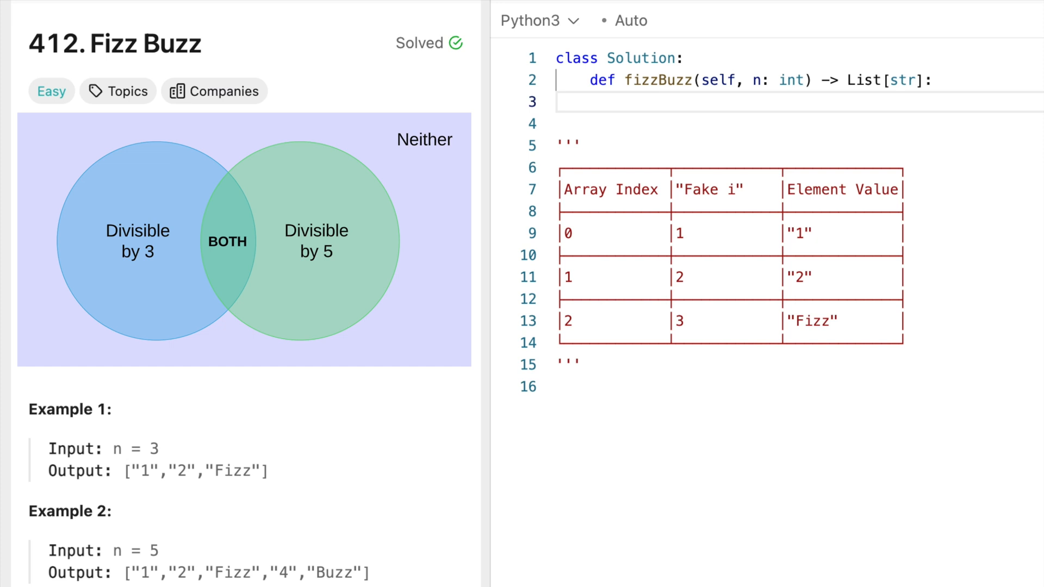
type("#")
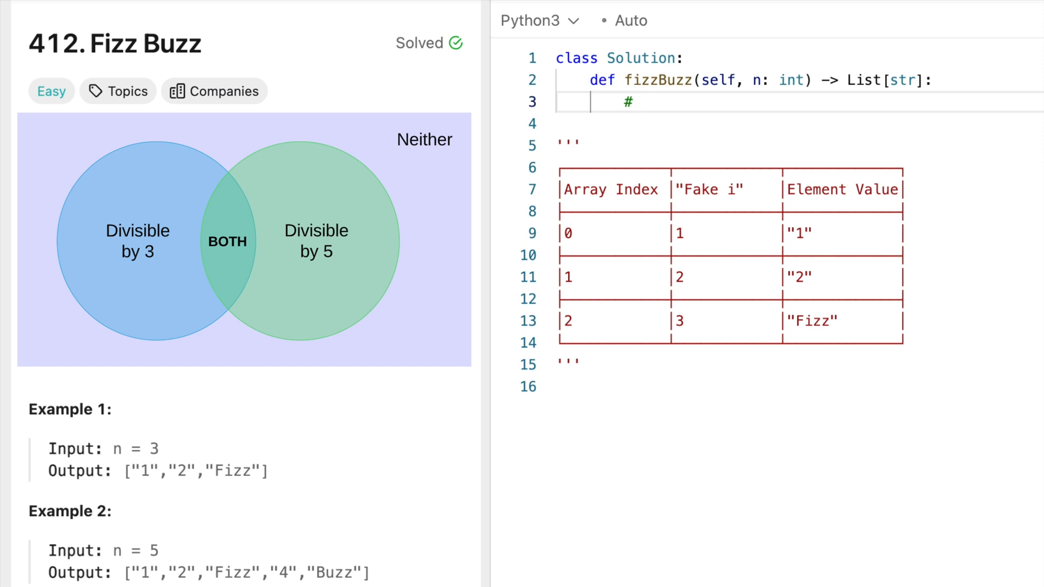
type("if divisible by 3")
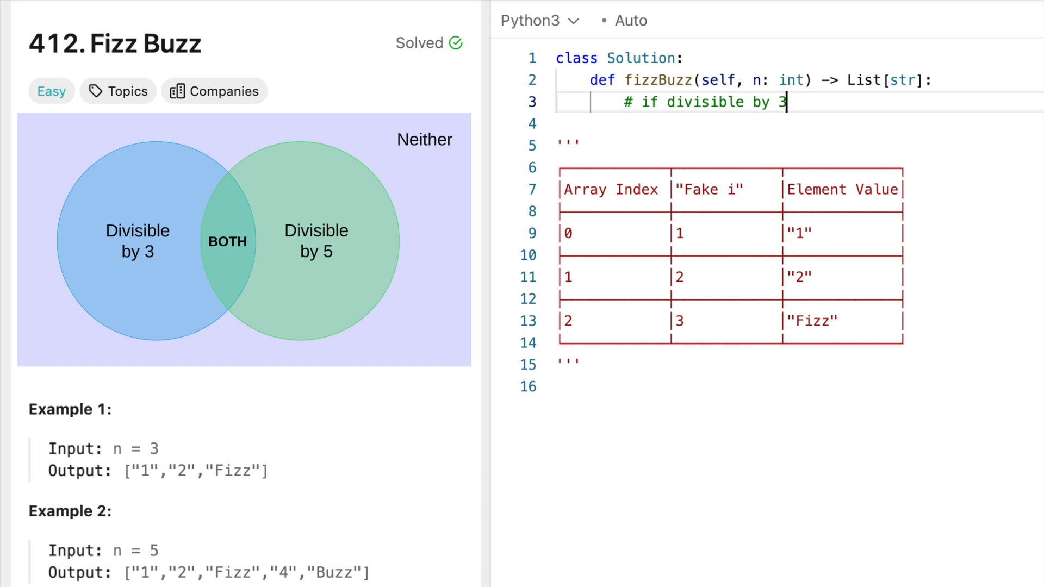
type("and NOT 5")
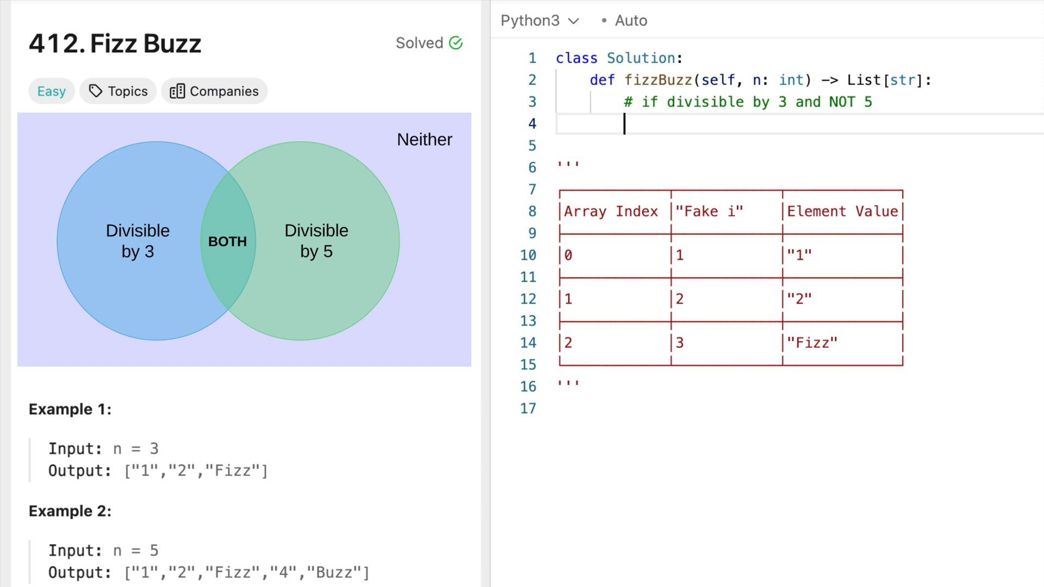
type("# if divisibl")
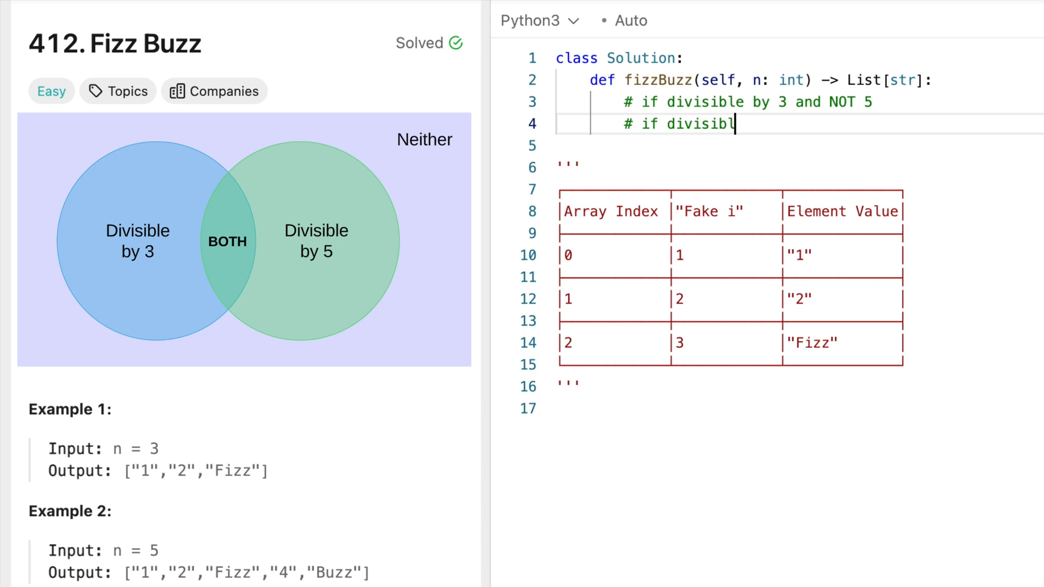
type("e by 5 and NOT")
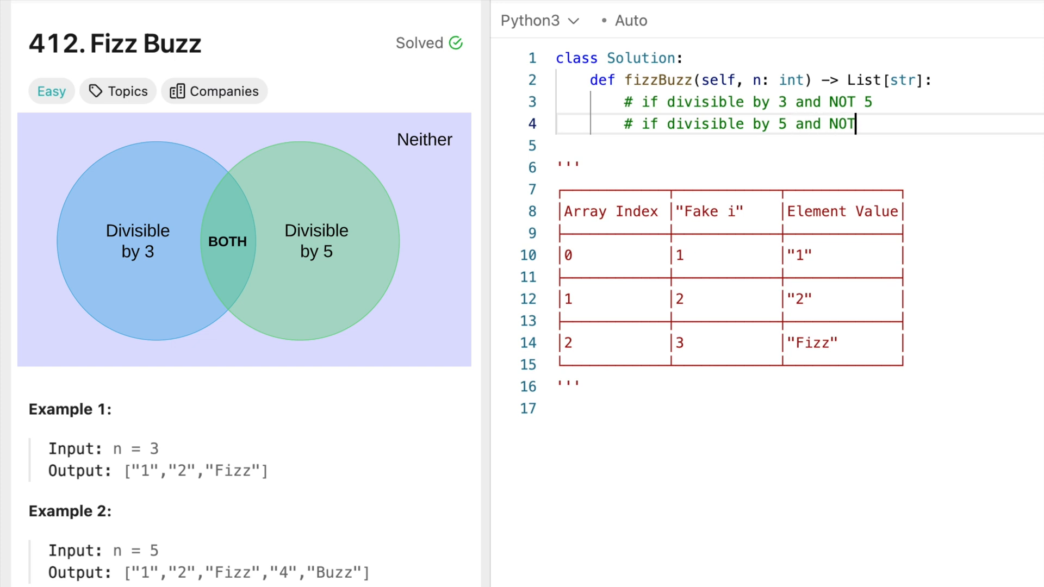
type("3")
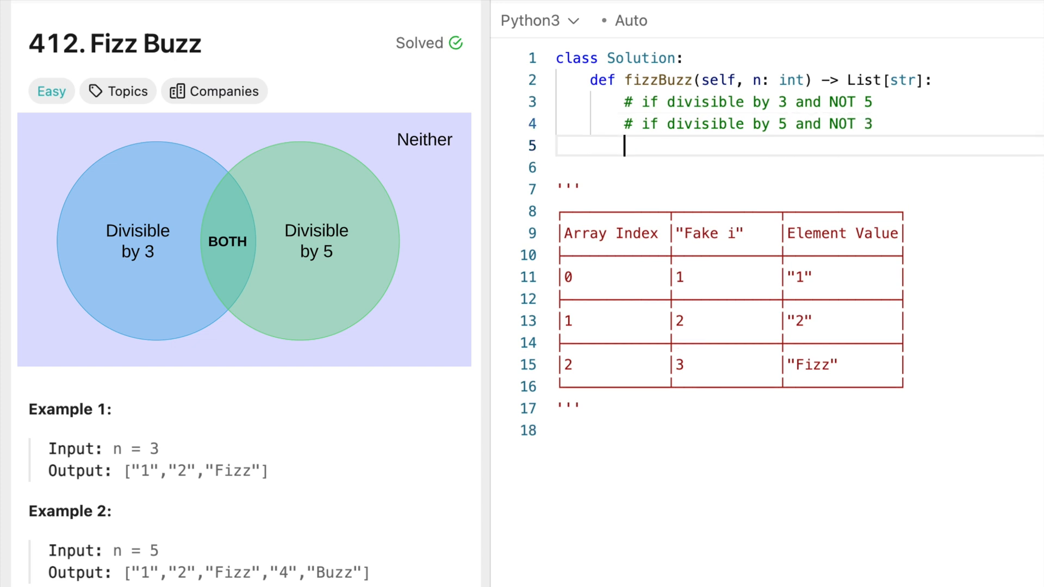
type("#")
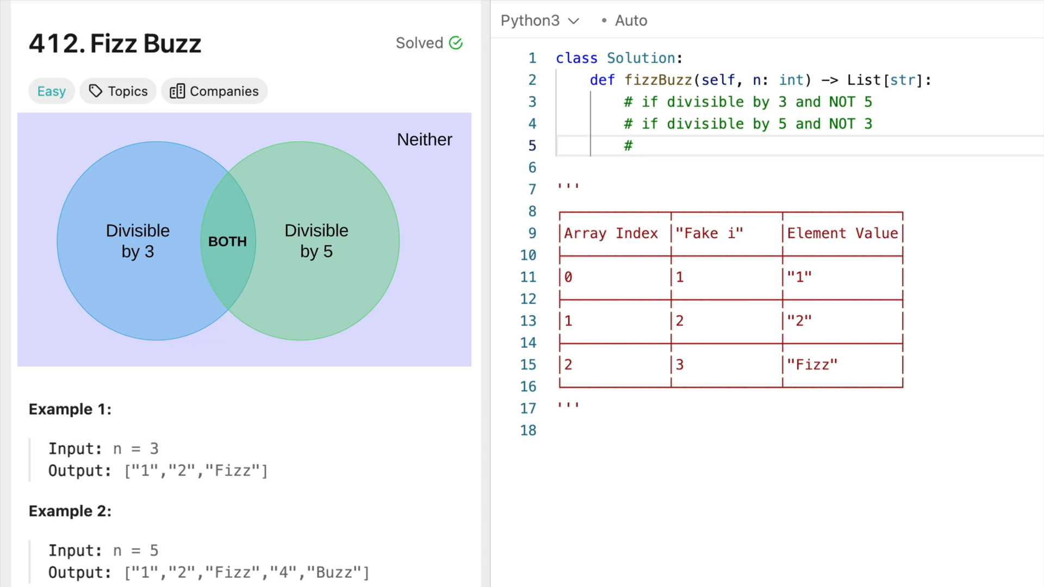
type("i")
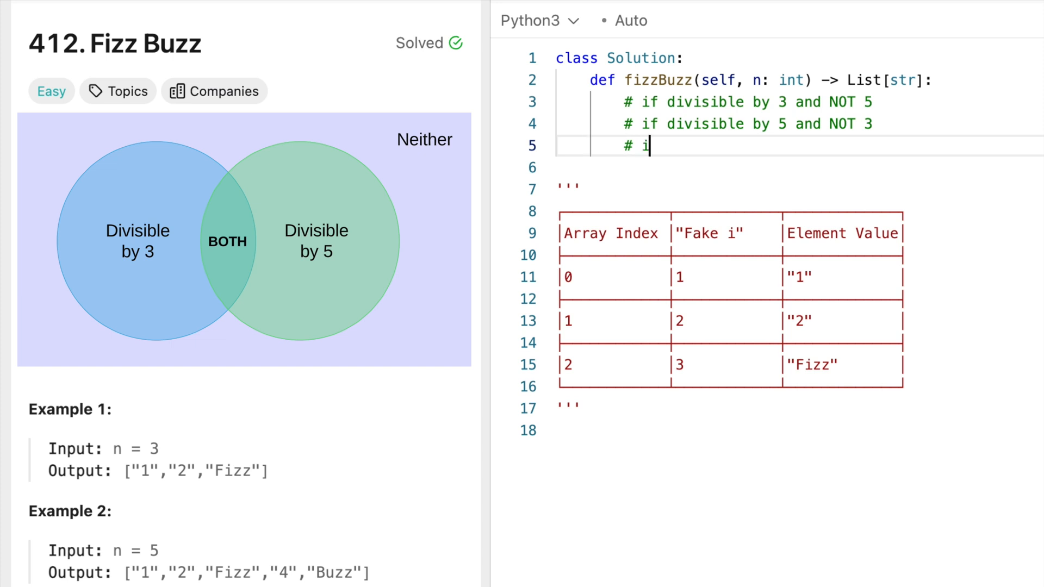
type("f divisible by 3 and 5")
type("# else")
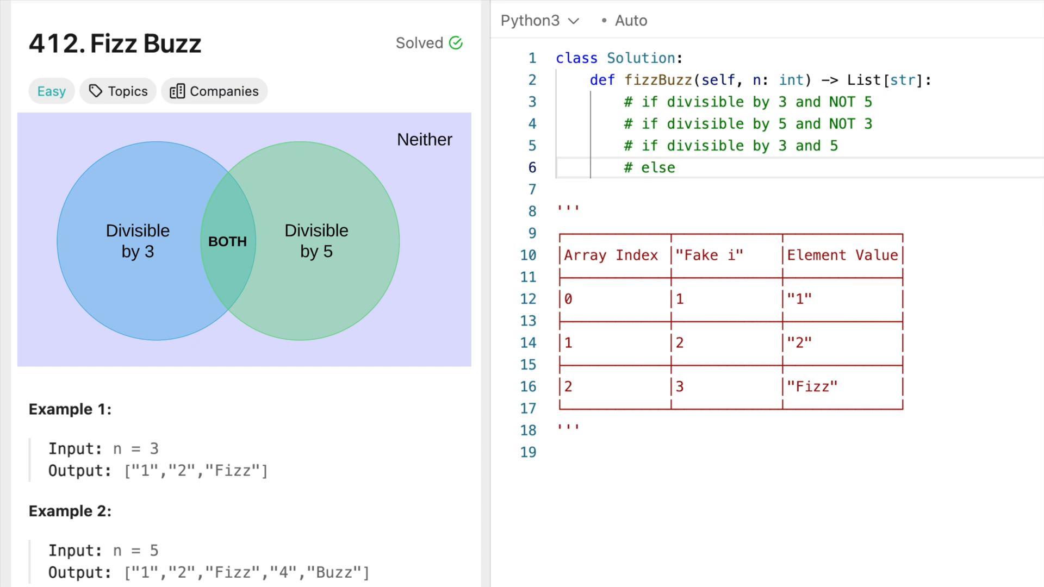
double_click(702, 123)
type(" else")
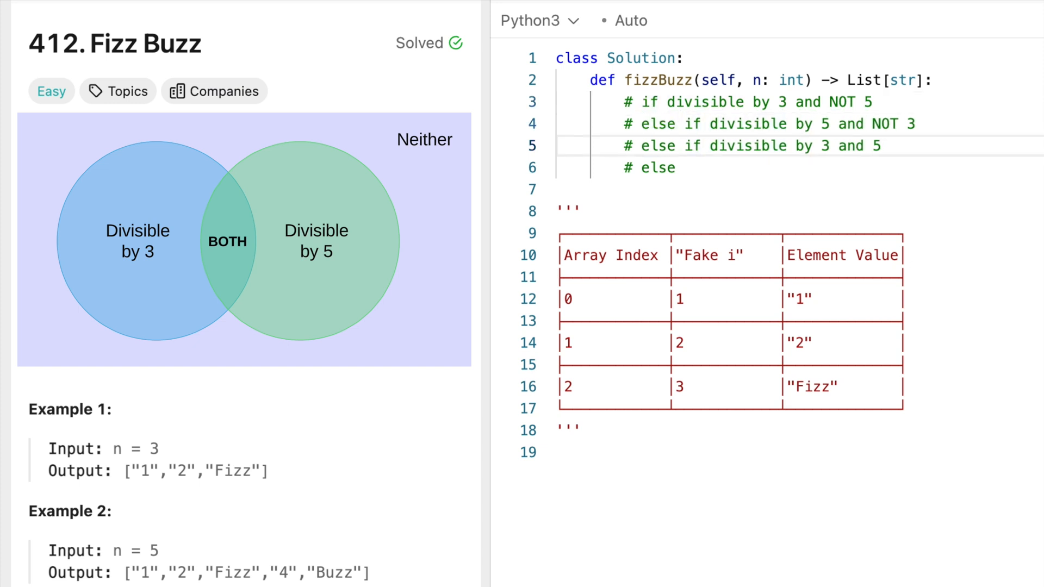
left_click(683, 146)
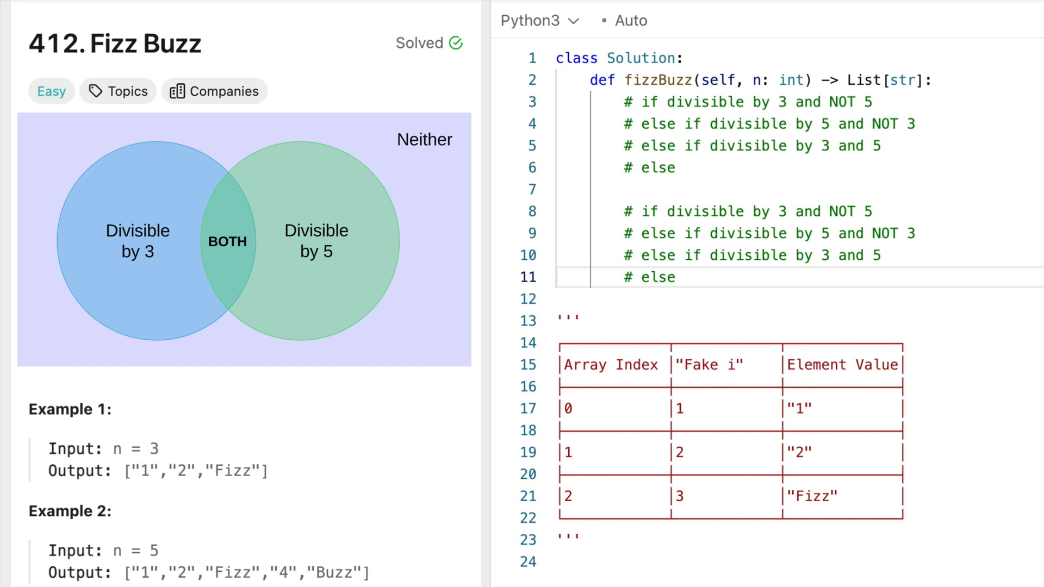
mouse_move(782, 179)
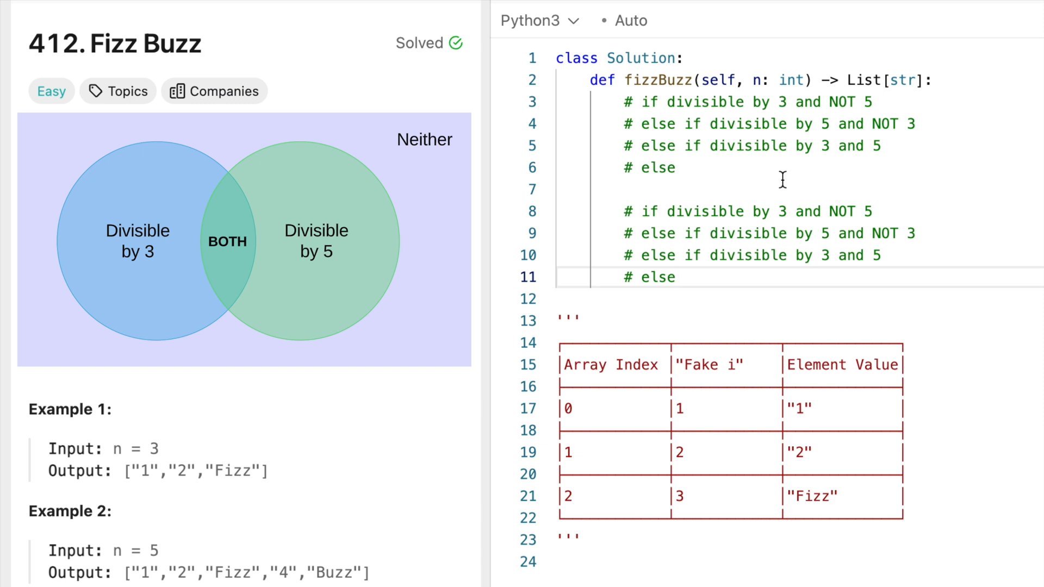
In the pasted copy of the outline, remove the 'and NOT' clauses from the first conditions.
left_click_drag(785, 211, 872, 211)
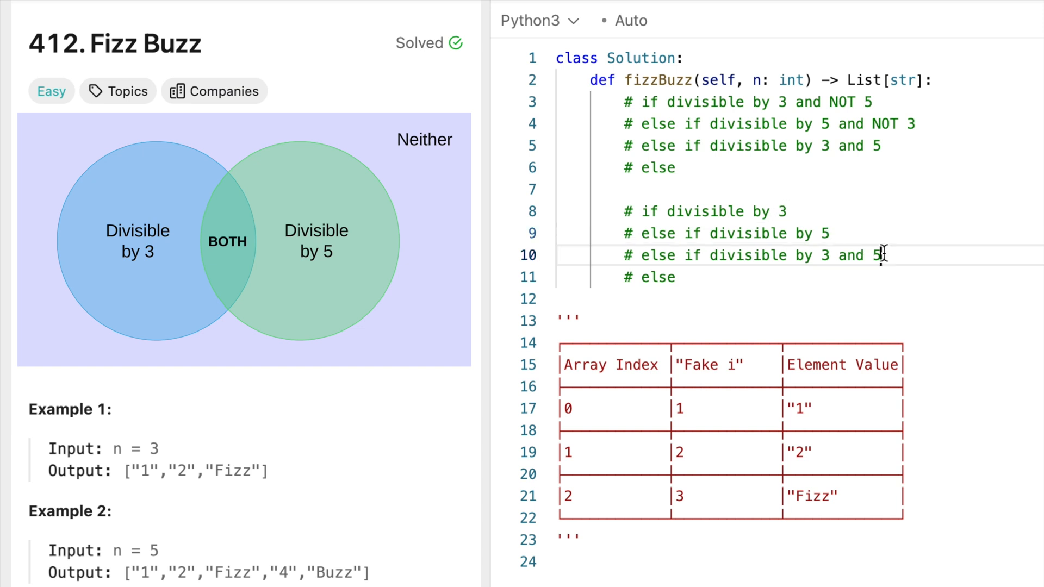
triple_click(752, 255)
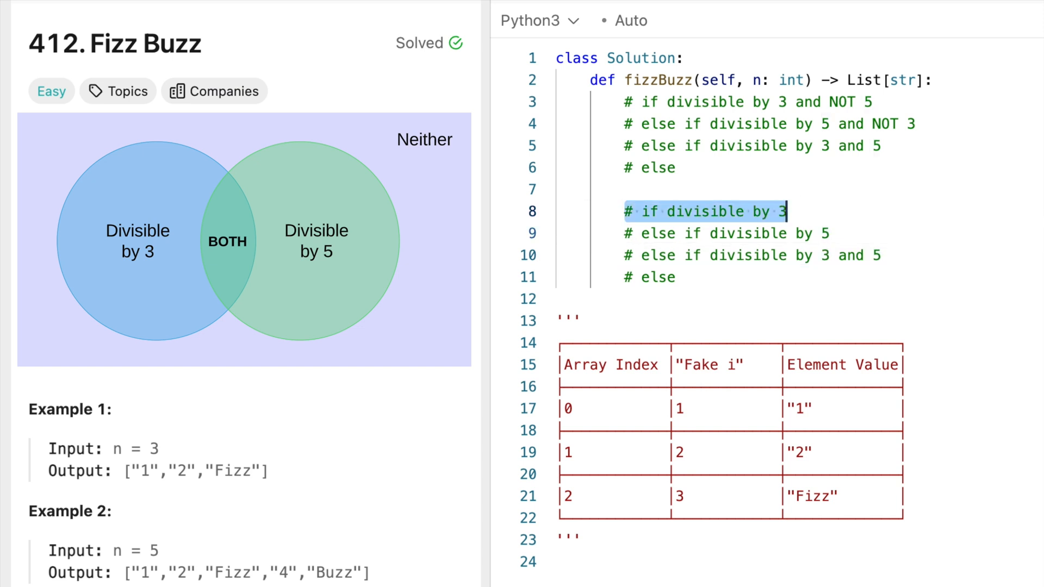
left_click(627, 212)
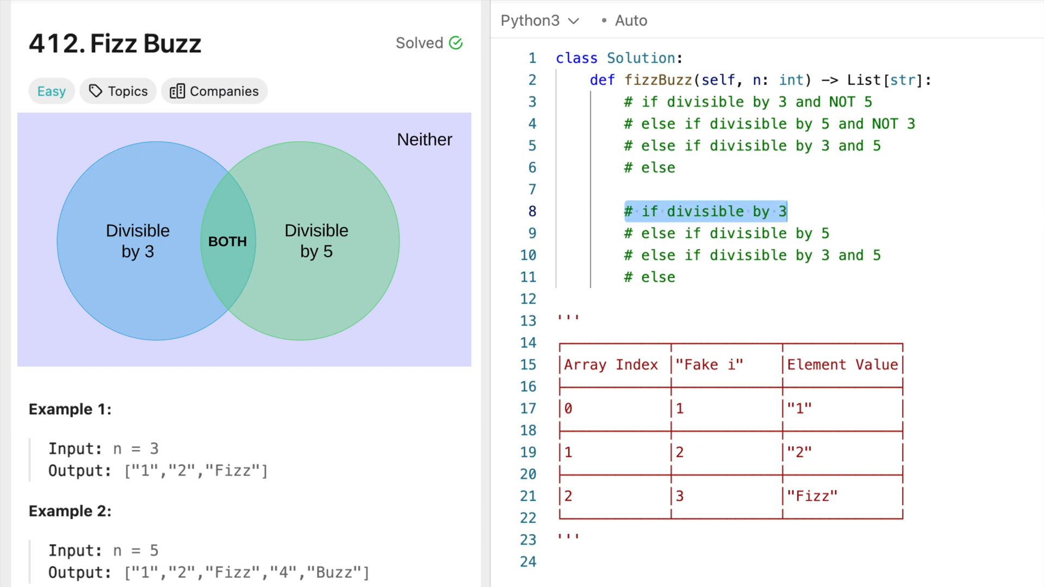
mouse_move(940, 289)
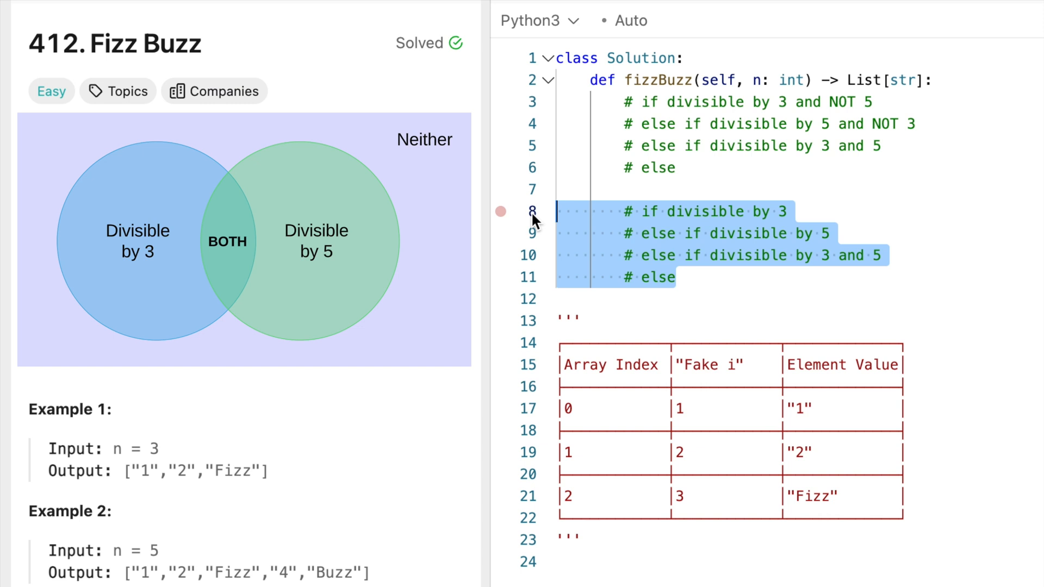
Move 'divisible by 3 and 5' to the top of the second outline as the 'if' branch.
left_click(831, 233)
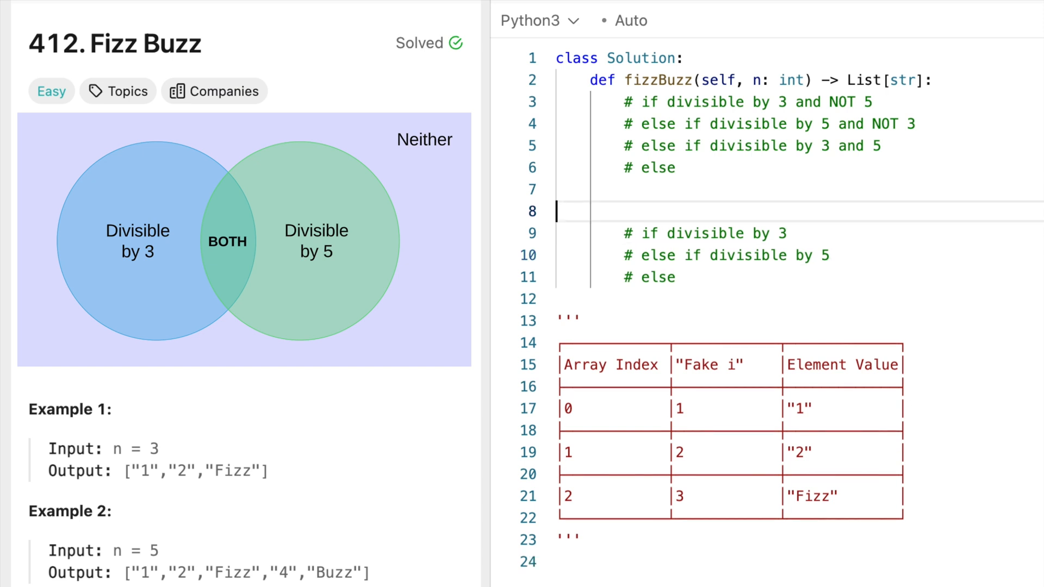
type("# else if divisible by 3 and 5")
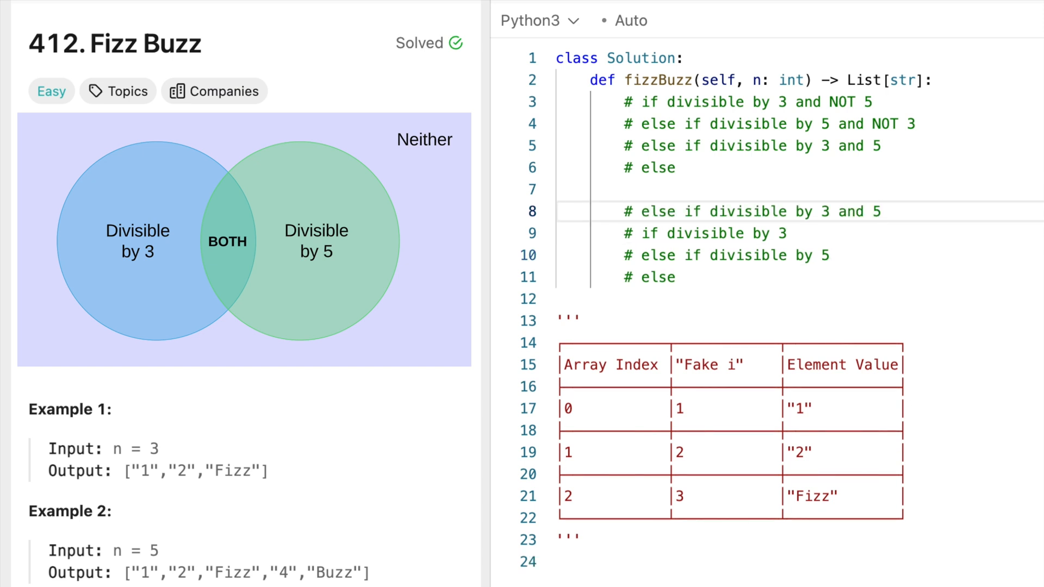
double_click(661, 211)
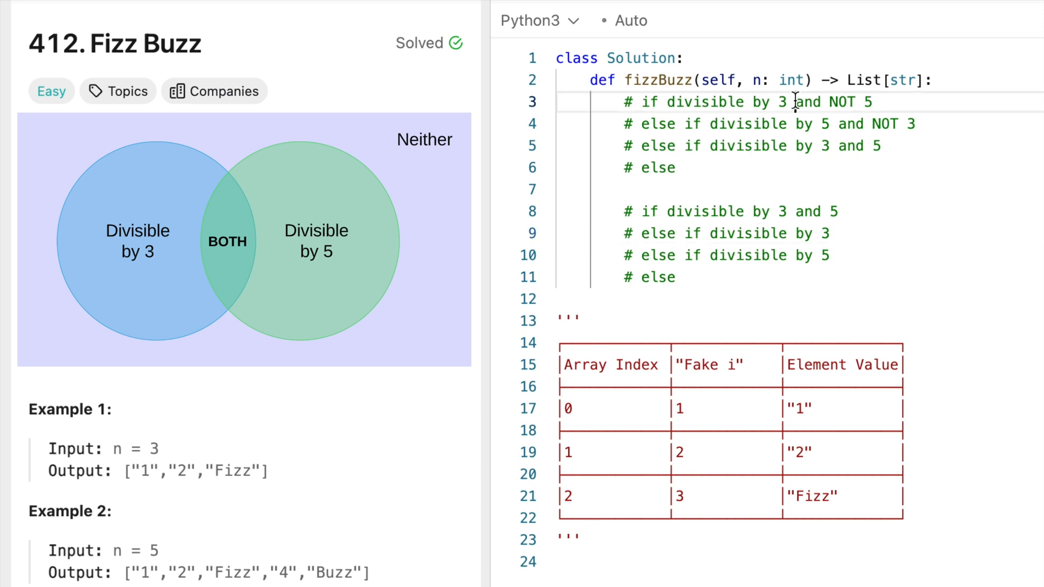
left_click_drag(839, 124, 916, 124)
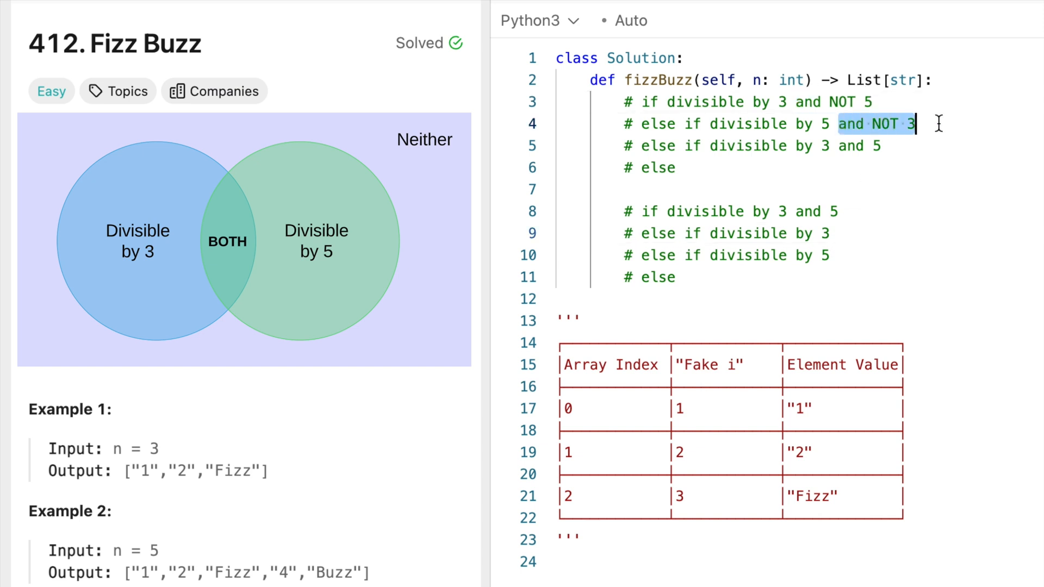
mouse_move(838, 305)
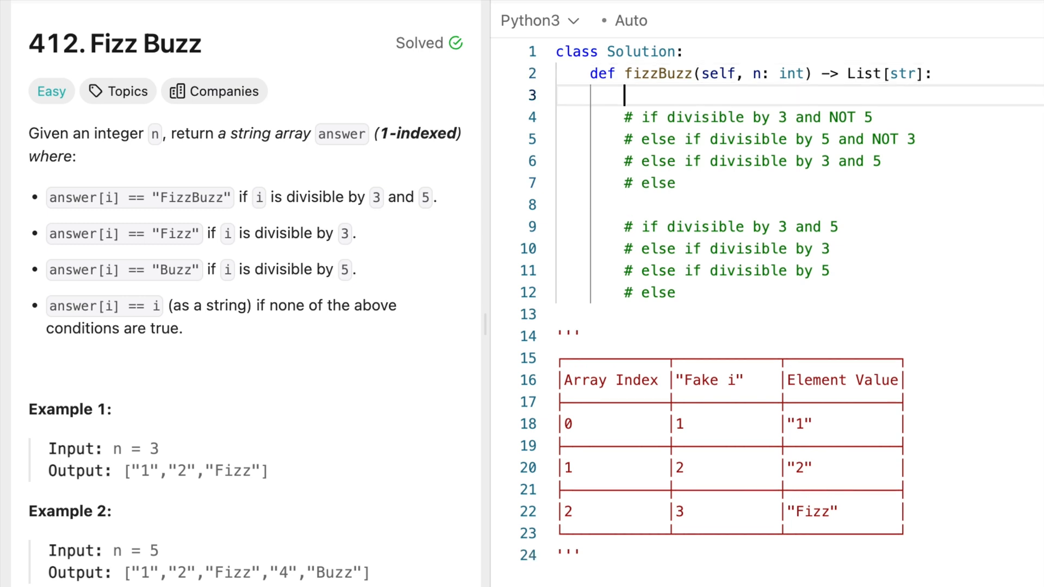
Start the solution with result = [], a for array_index in range(n) loop, and fake_i = array_index + 1.
type("result = []")
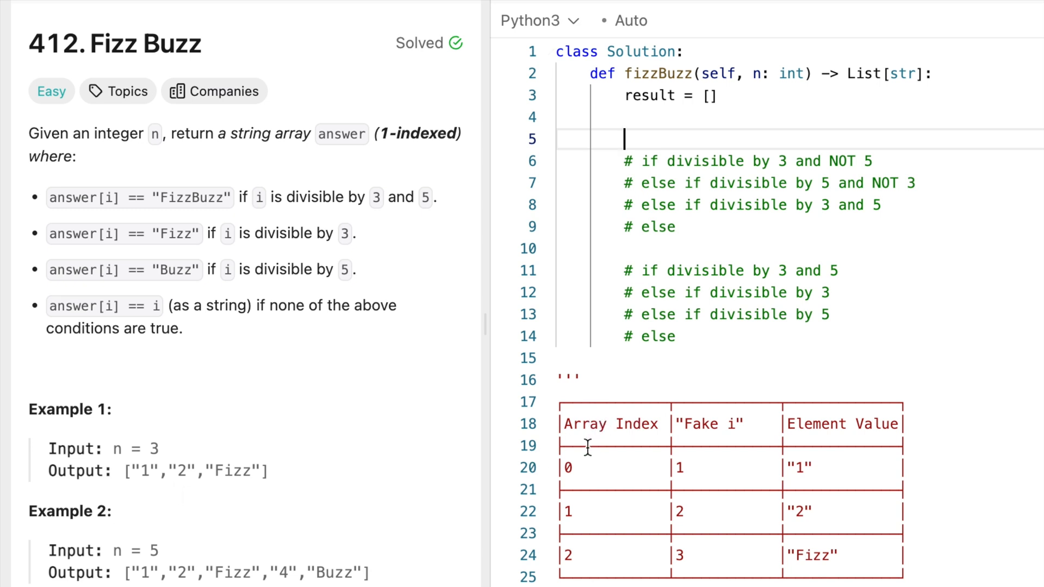
mouse_move(676, 357)
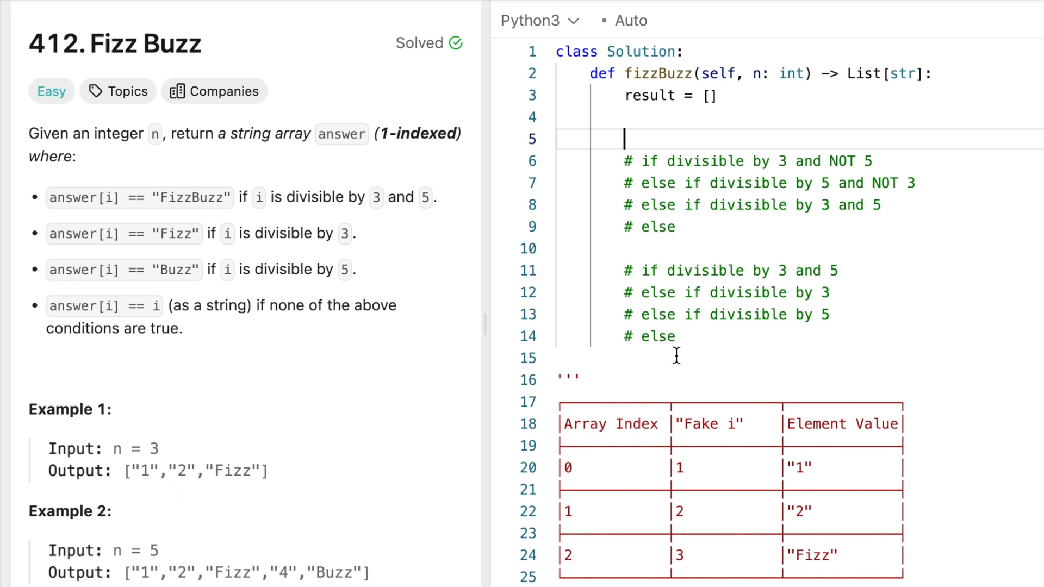
type("for array")
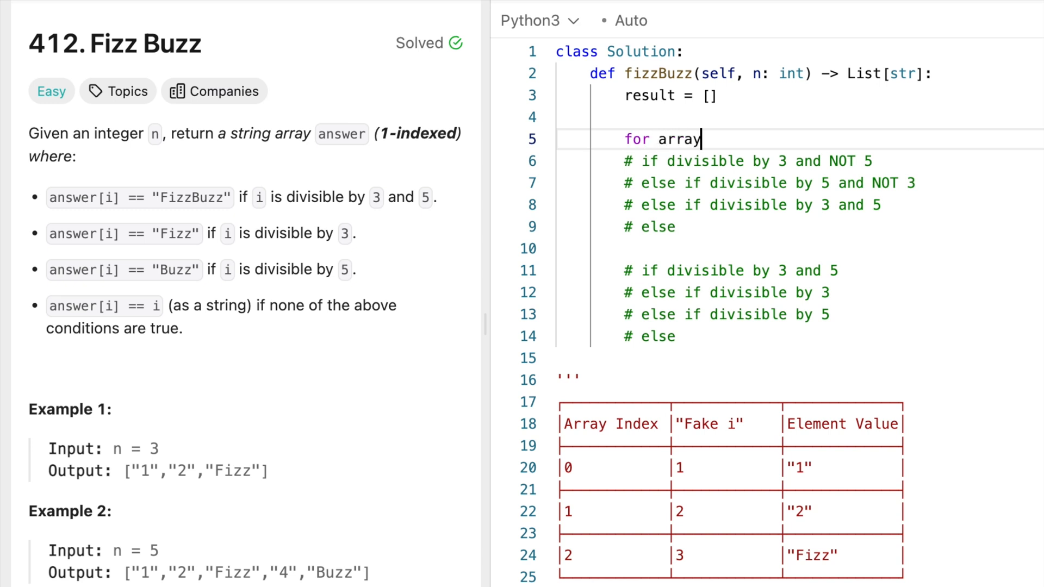
type("_index in range()")
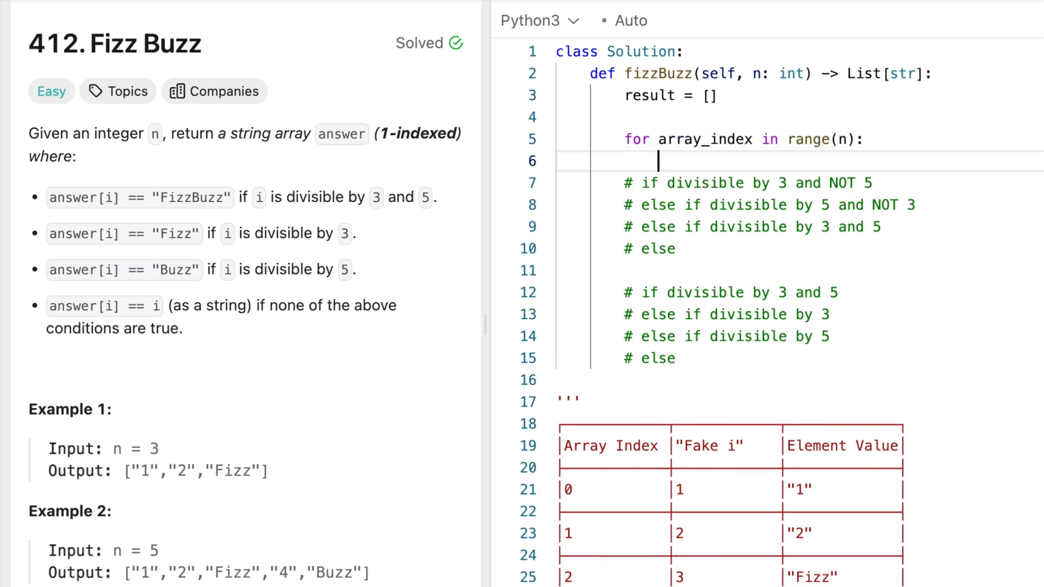
scroll("down", 3)
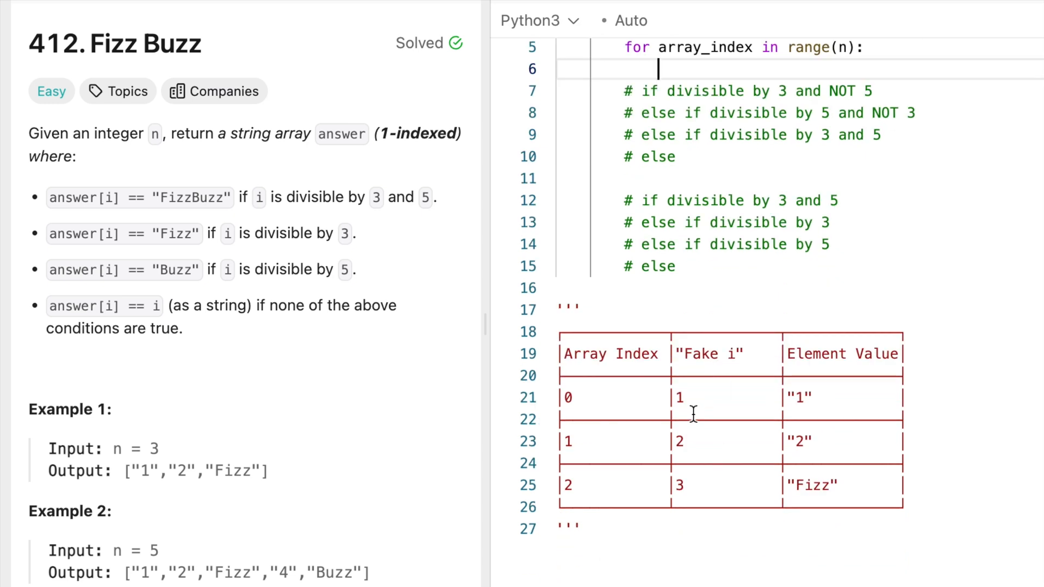
type("fake_i")
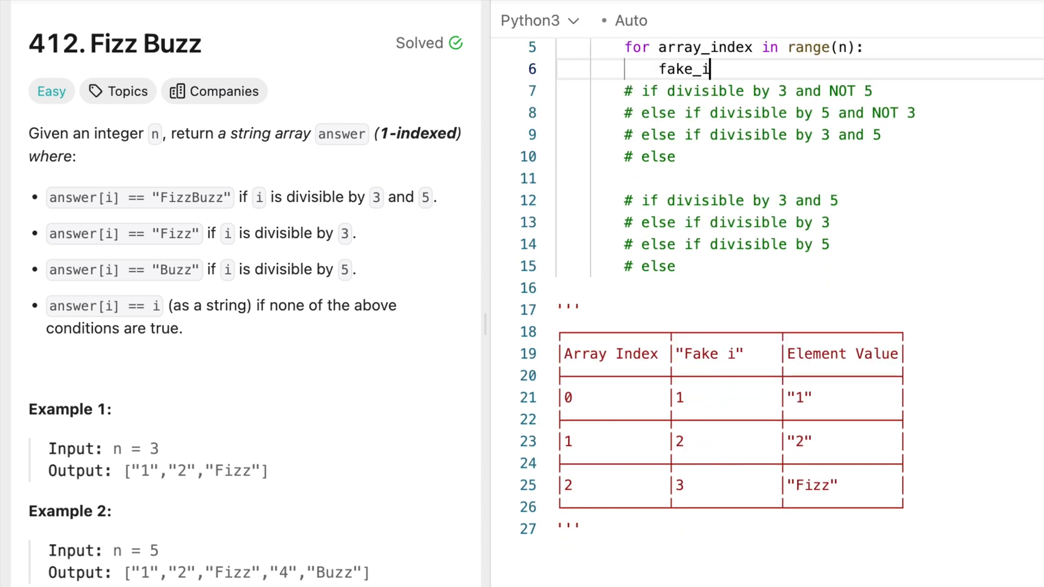
type("= array_")
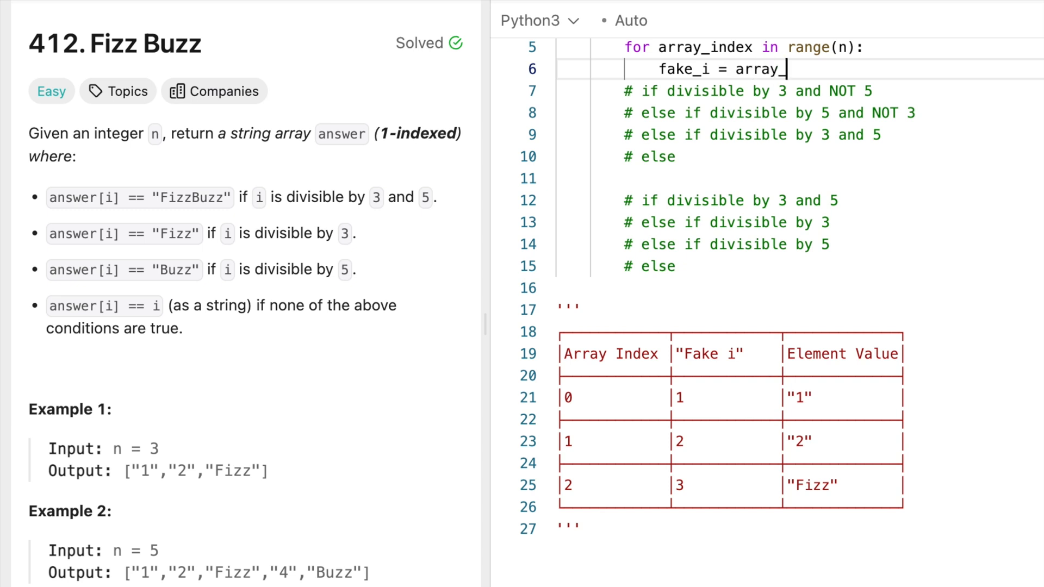
type("index + 1")
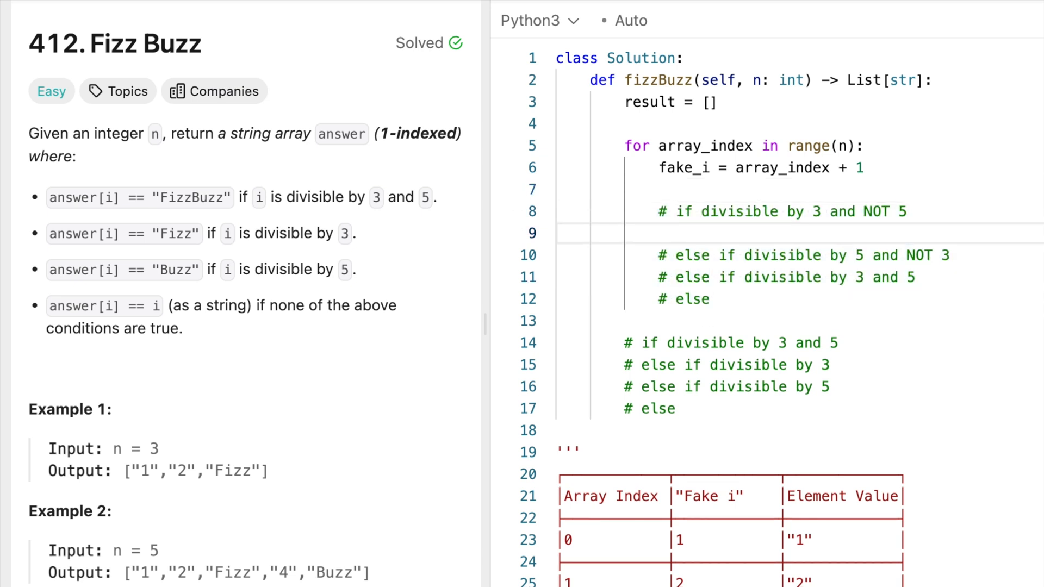
mouse_move(479, 206)
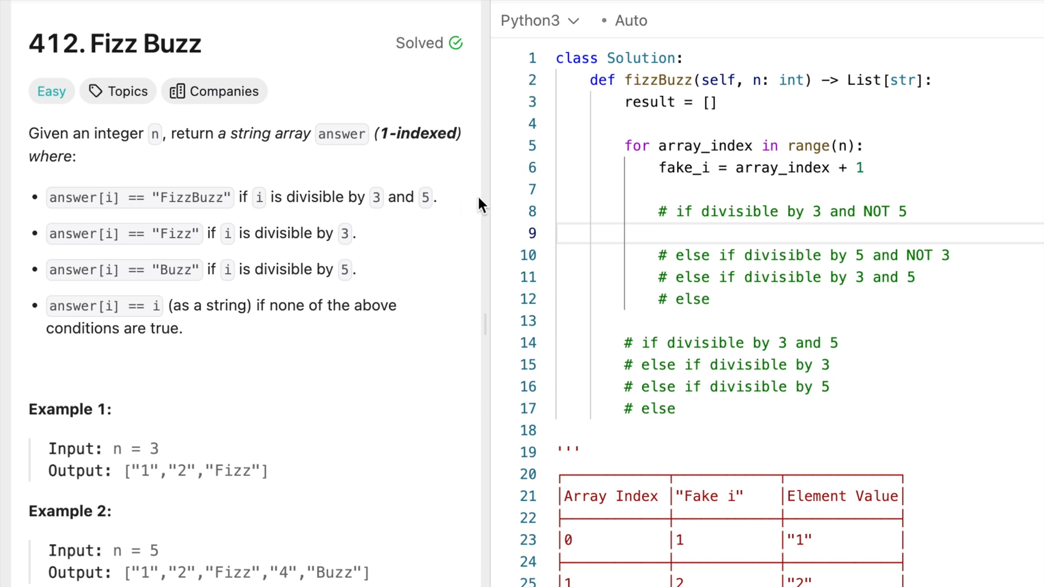
Code the Fizz branch (fake_i % 3 == 0 and % 5 != 0) and the elif Buzz branch appending to result.
left_click(679, 232)
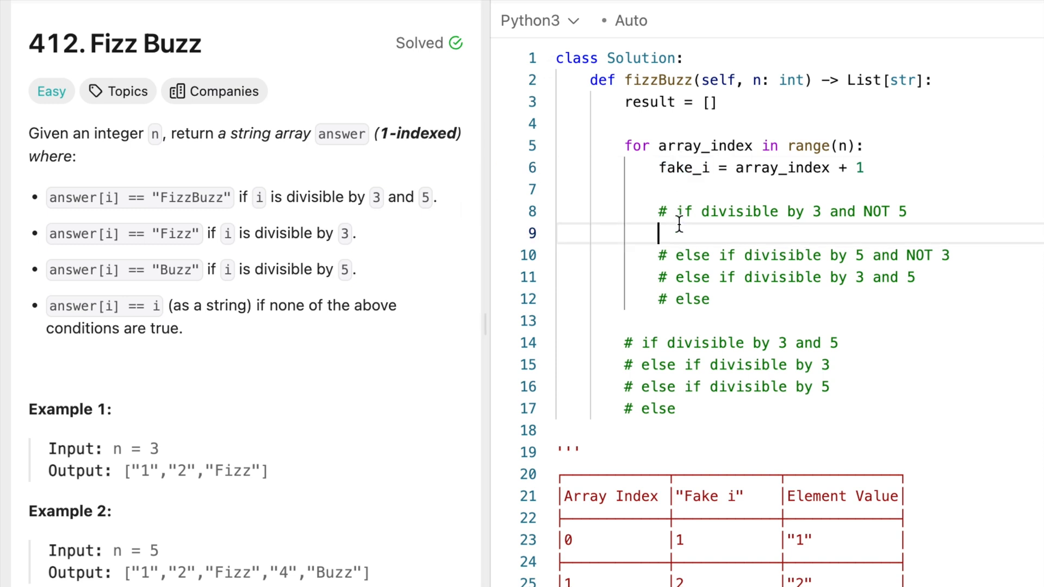
type("fake_i")
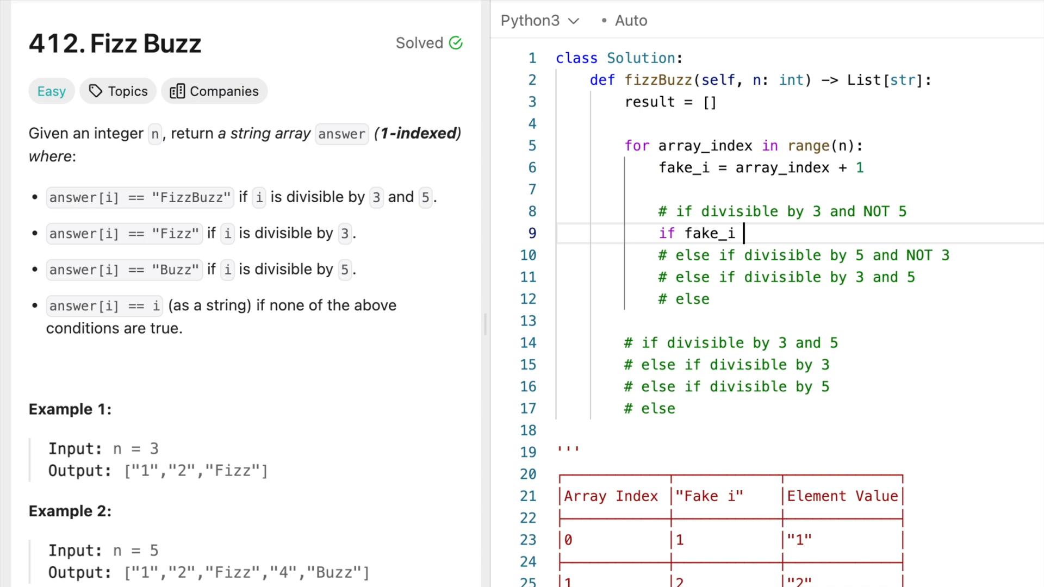
type("% 3 == 0 and")
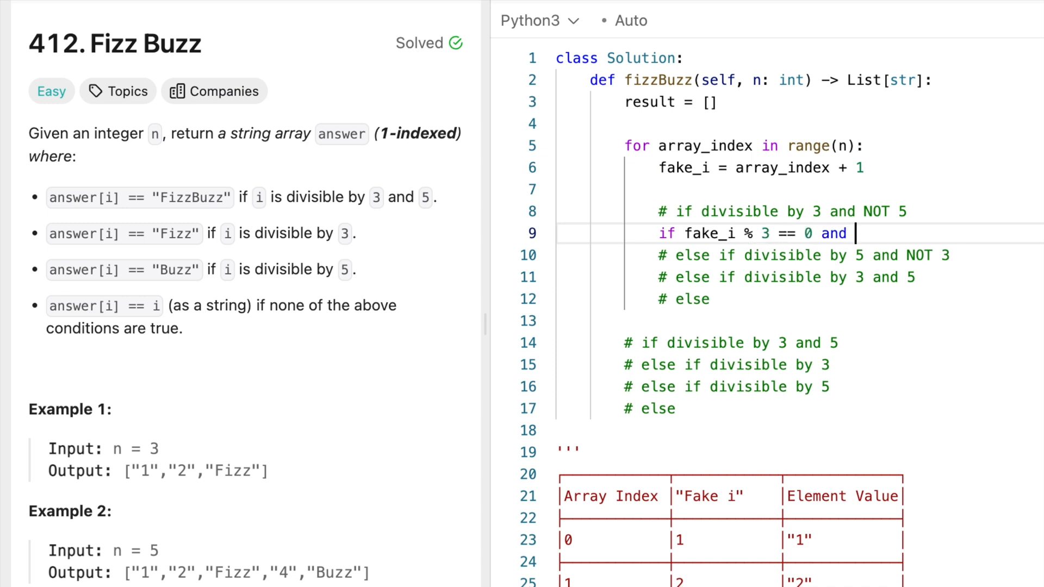
type("fake_i")
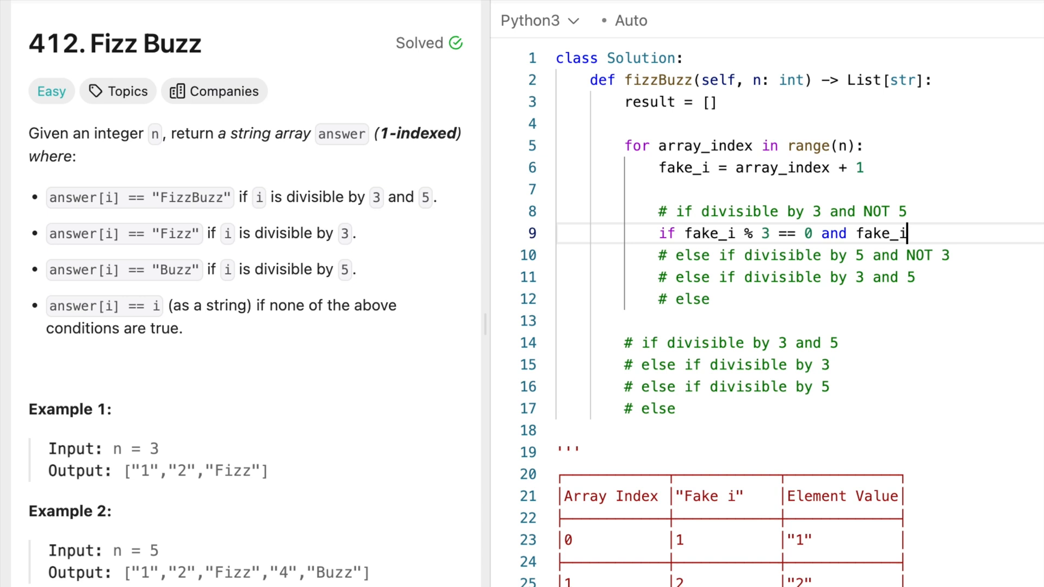
type("% 5")
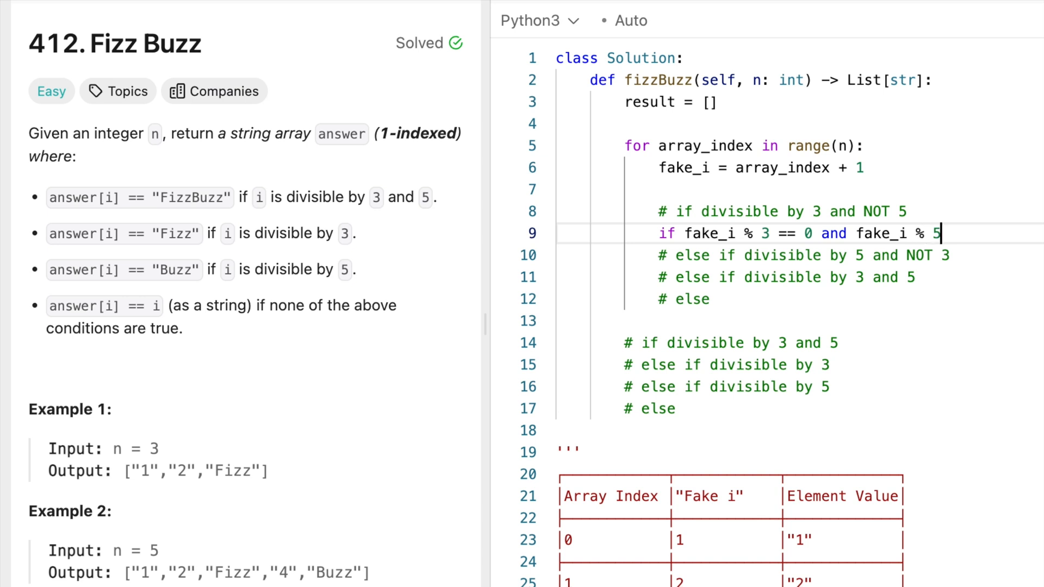
type("!=")
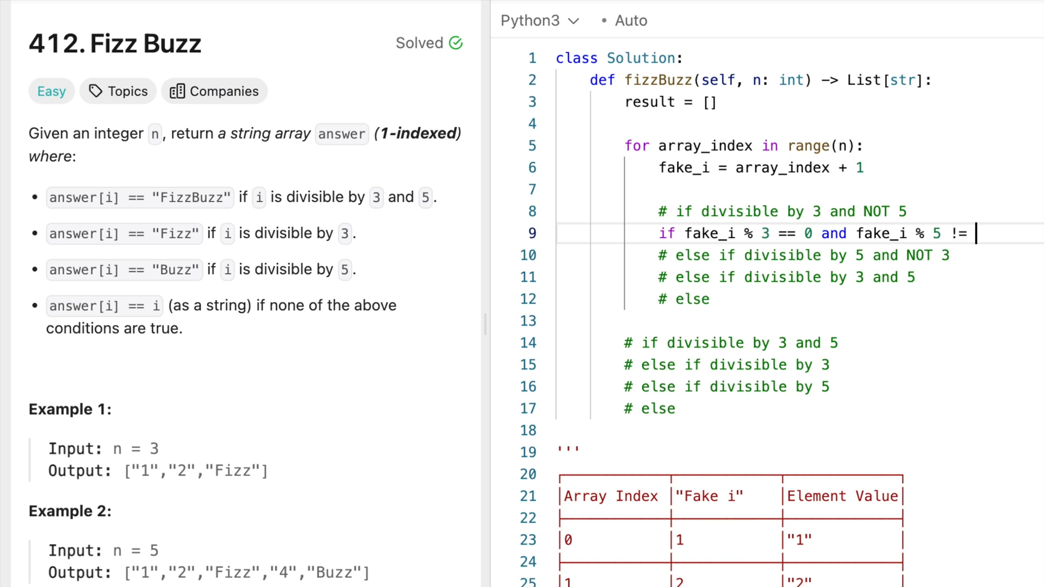
type("0:")
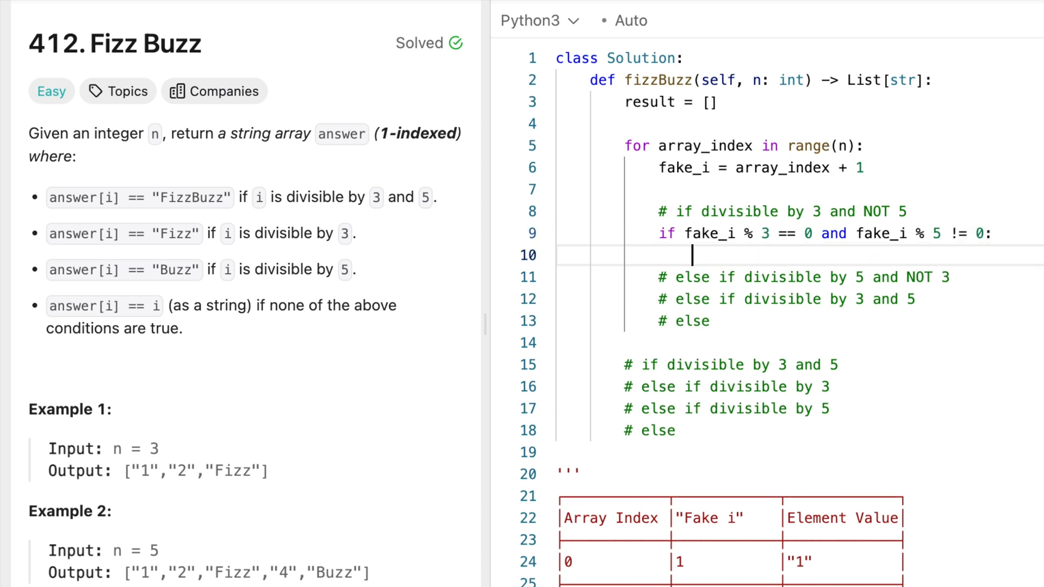
type("result.a")
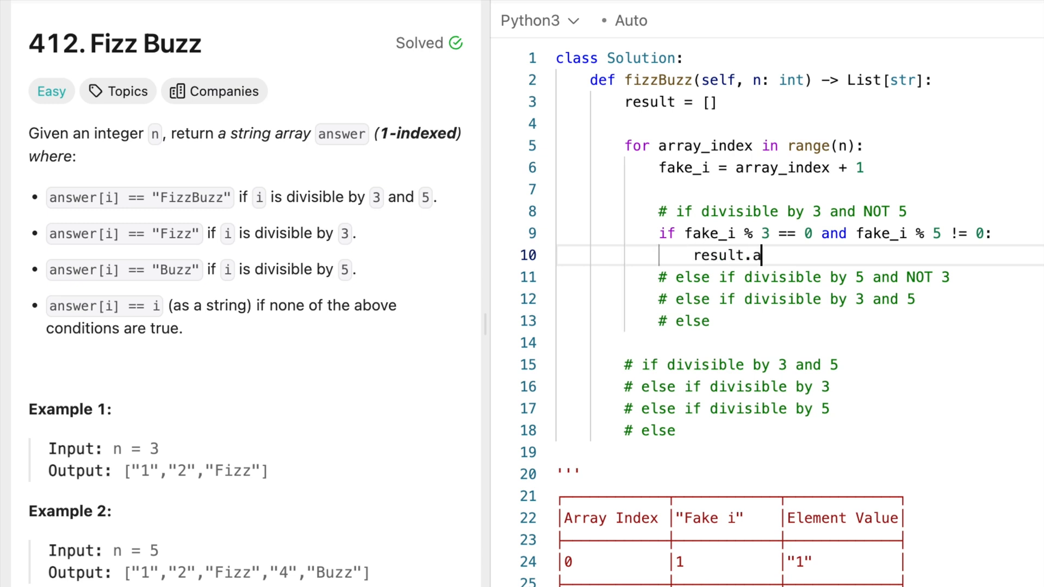
type("ppend(\"Fizz\")")
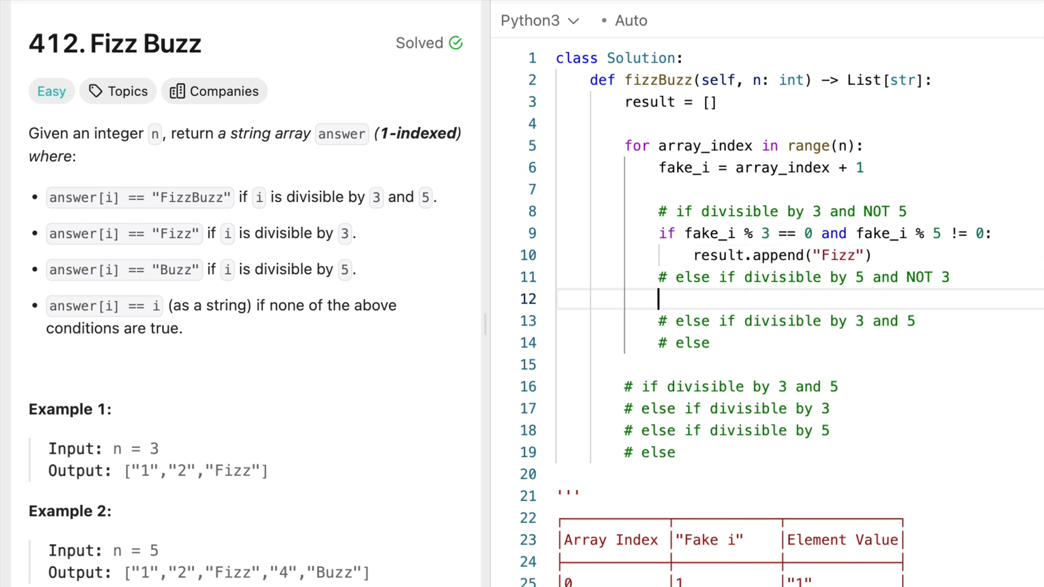
type("elif fake_i")
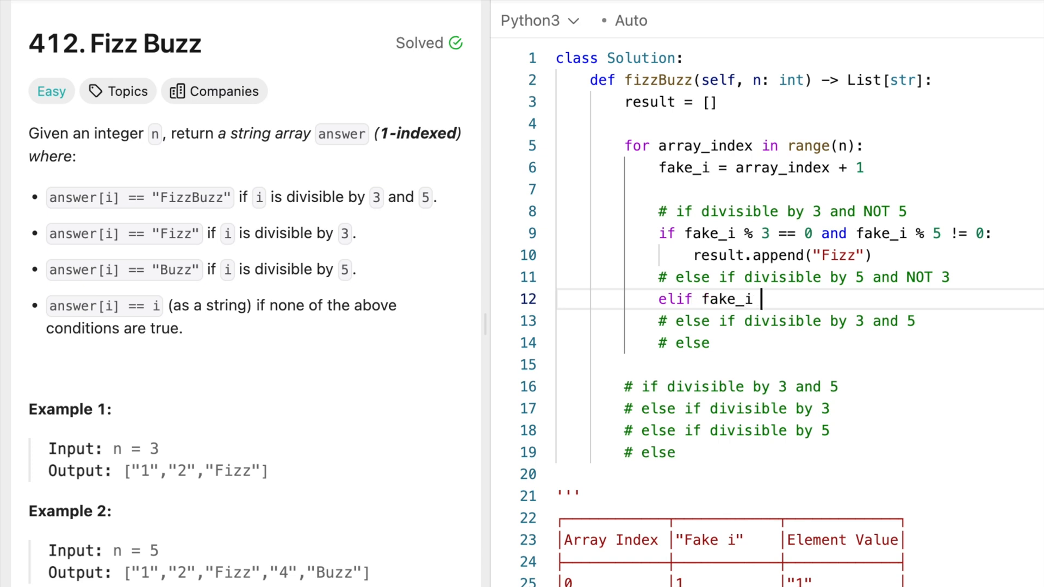
type("% 5")
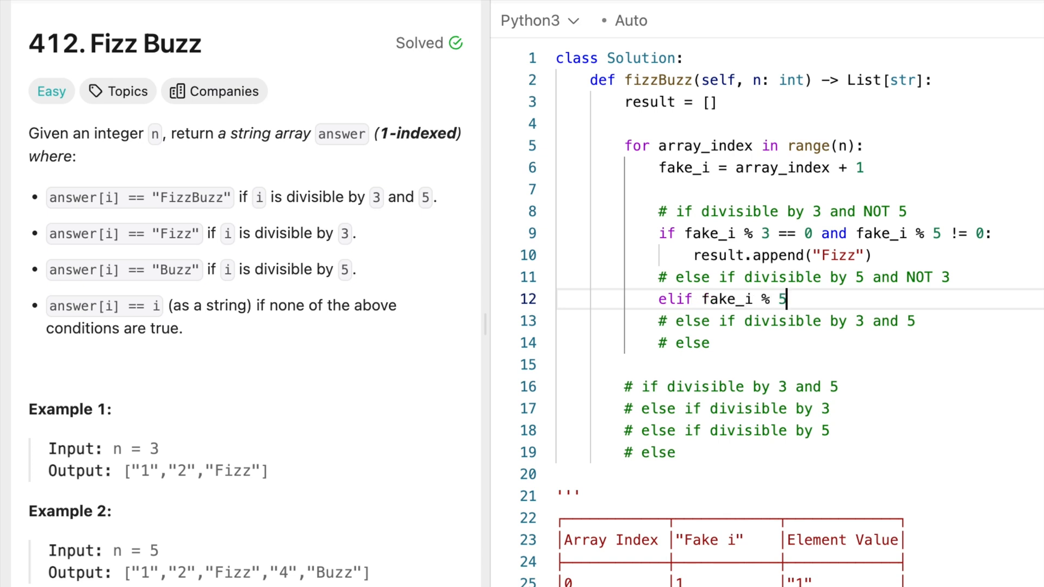
type("== 0 and")
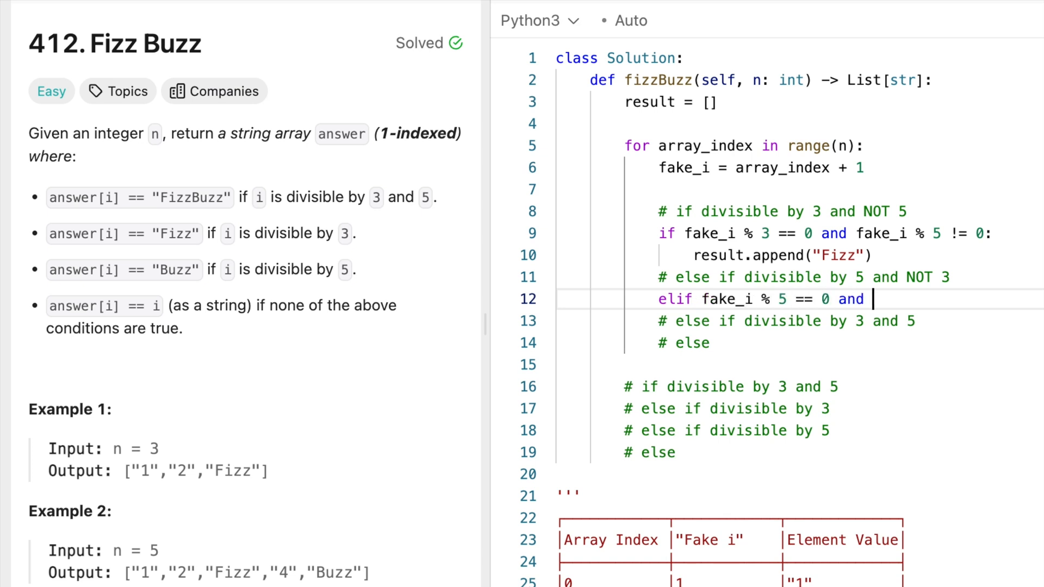
type("fake_i")
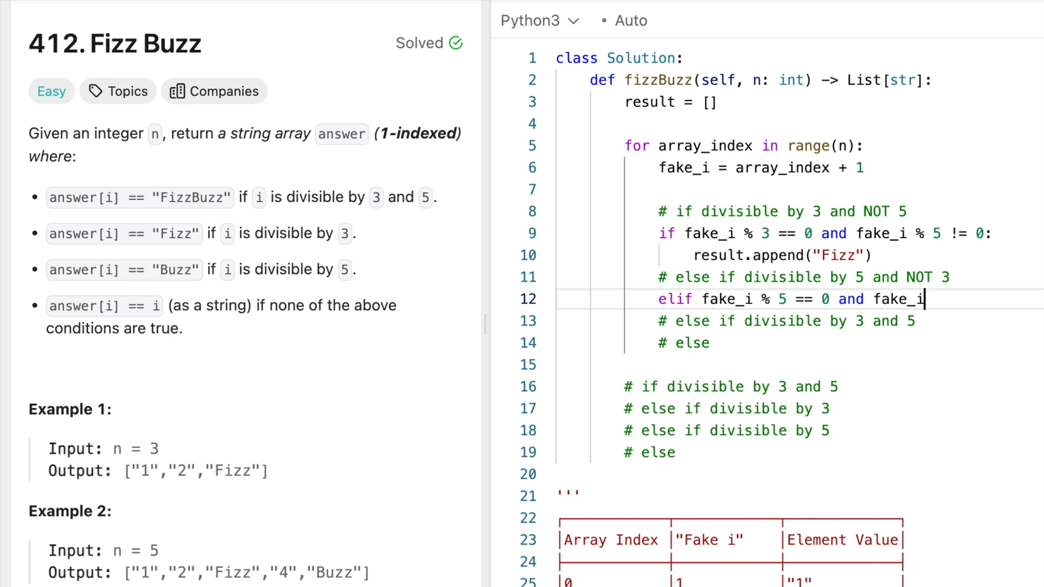
type("% 3 != 0:")
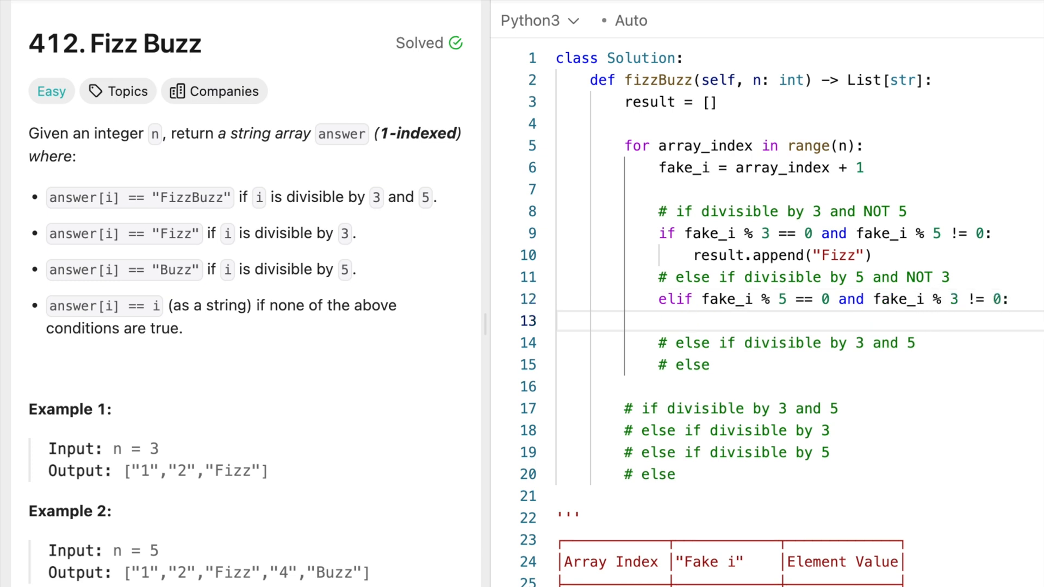
type("result.a")
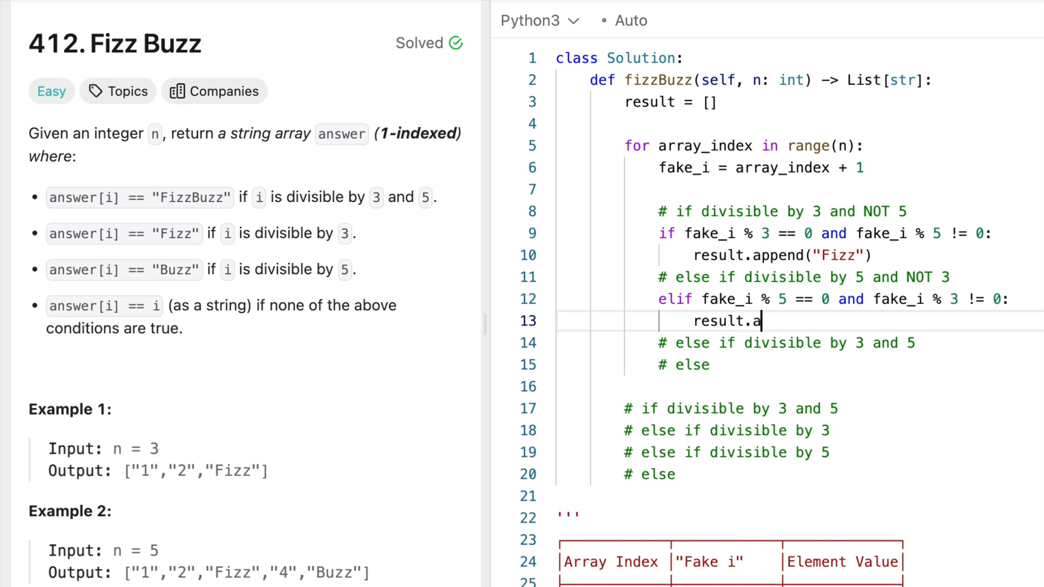
type("ppend(\"Buzz\")")
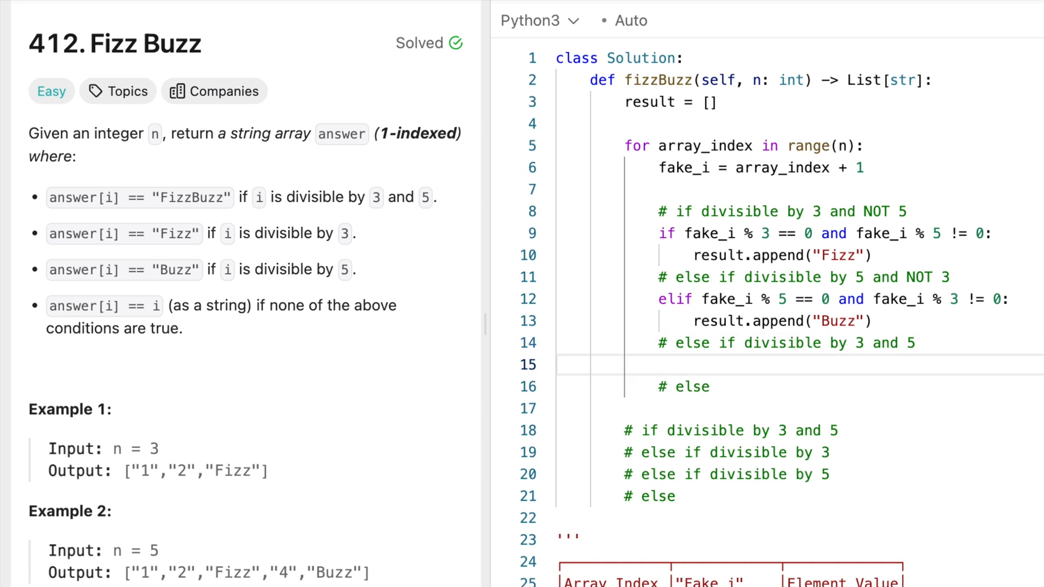
Add the elif FizzBuzz branch, the else appending str(fake_i), return result, and submit for Accepted.
type("elif")
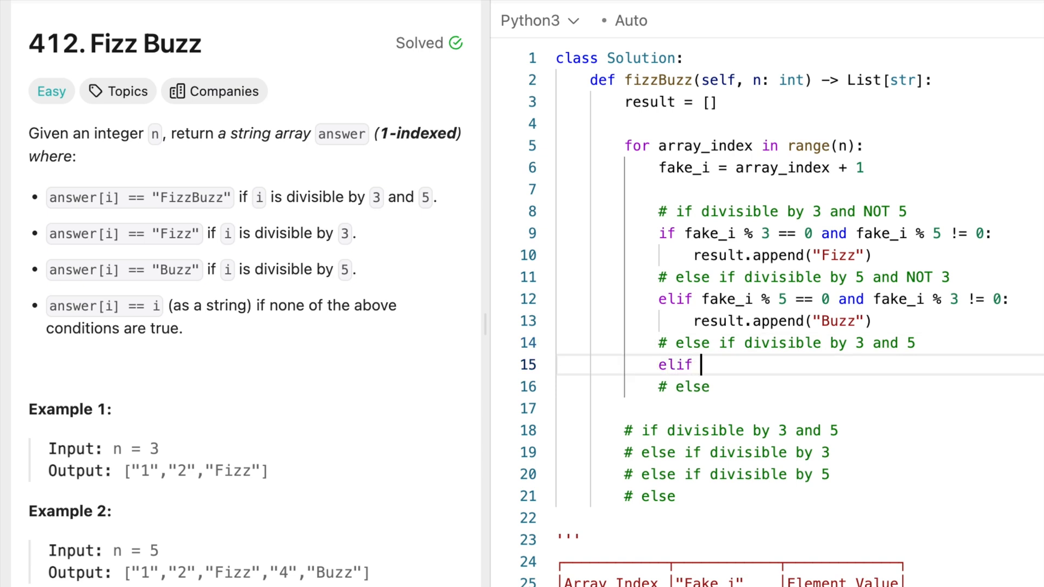
type("fake_i")
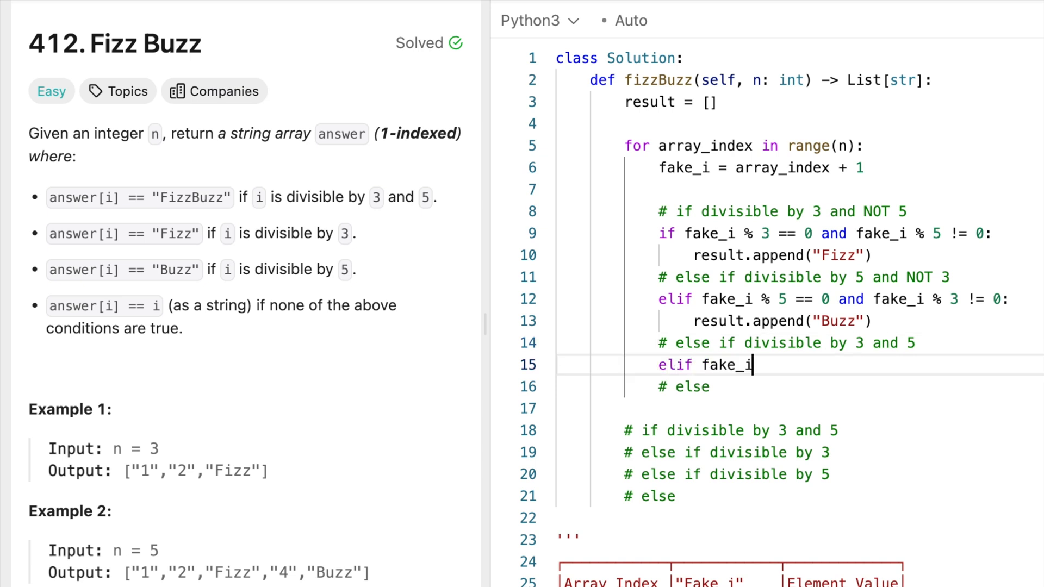
type("% 3 == 0 and")
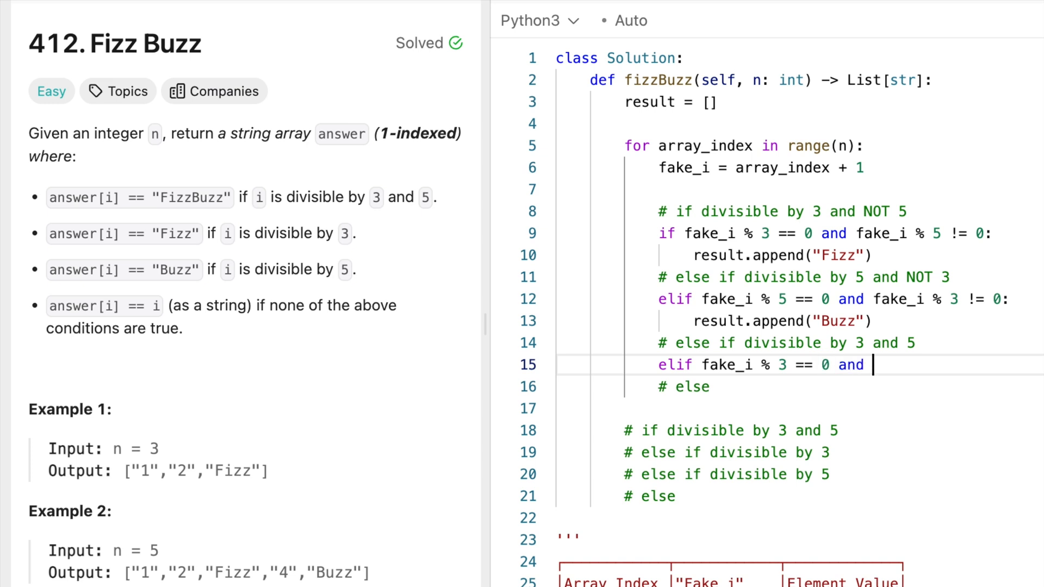
type("fake_i % 5 == 0:")
type("resul")
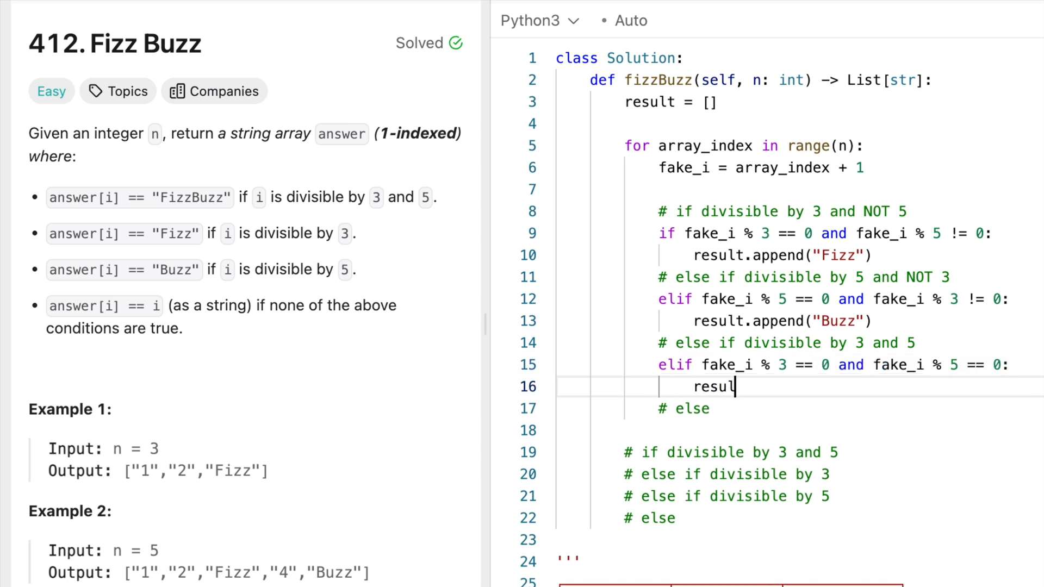
type("t.append(\"Fiz\")")
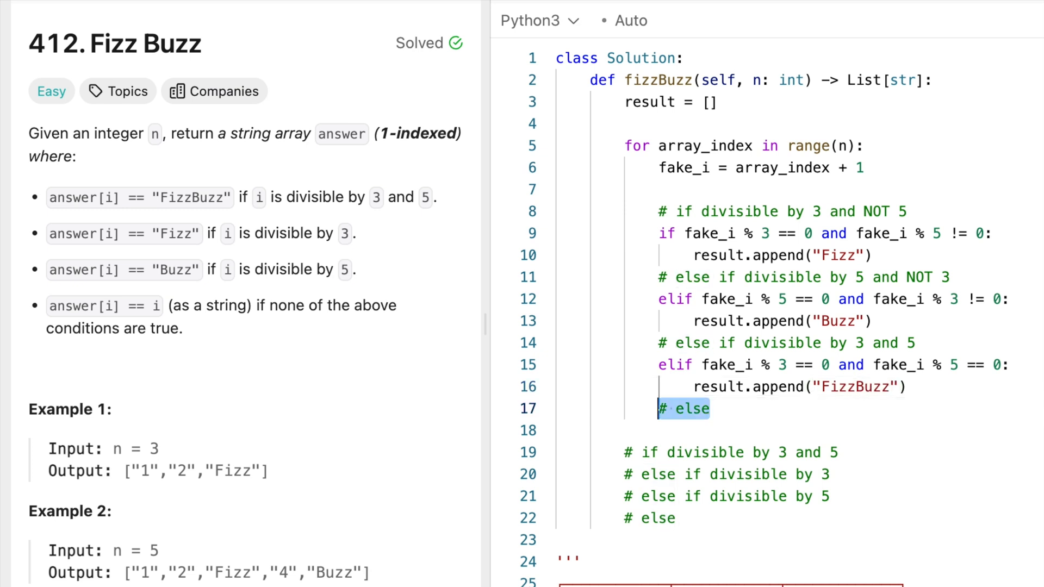
type("else:")
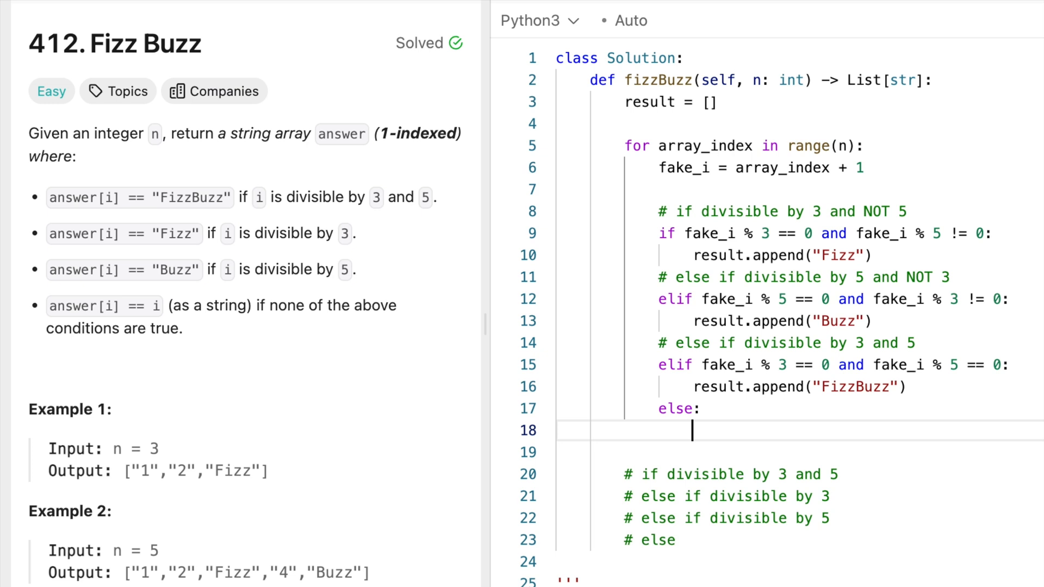
type("result.append(")
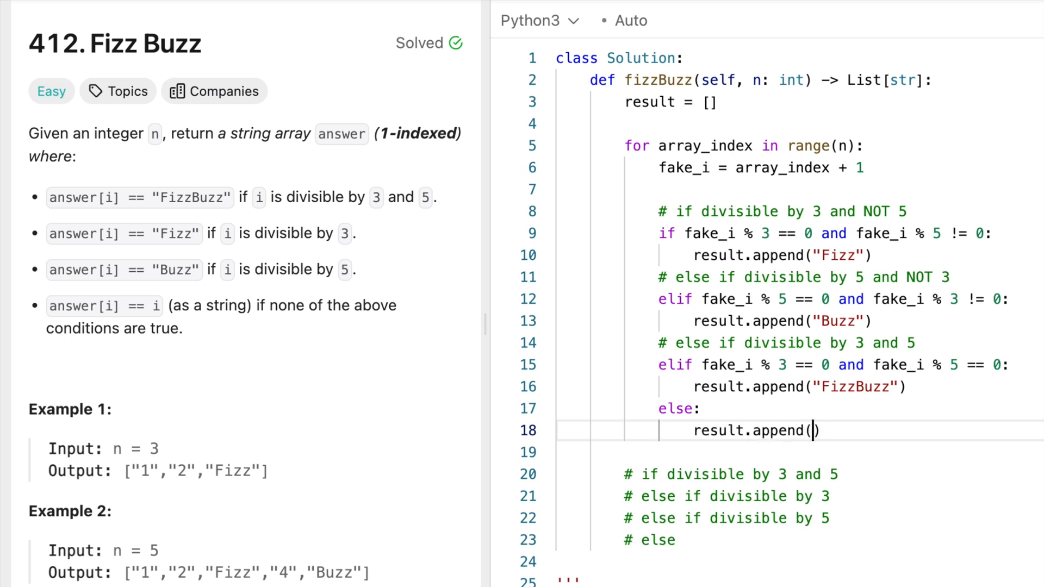
type("str(")
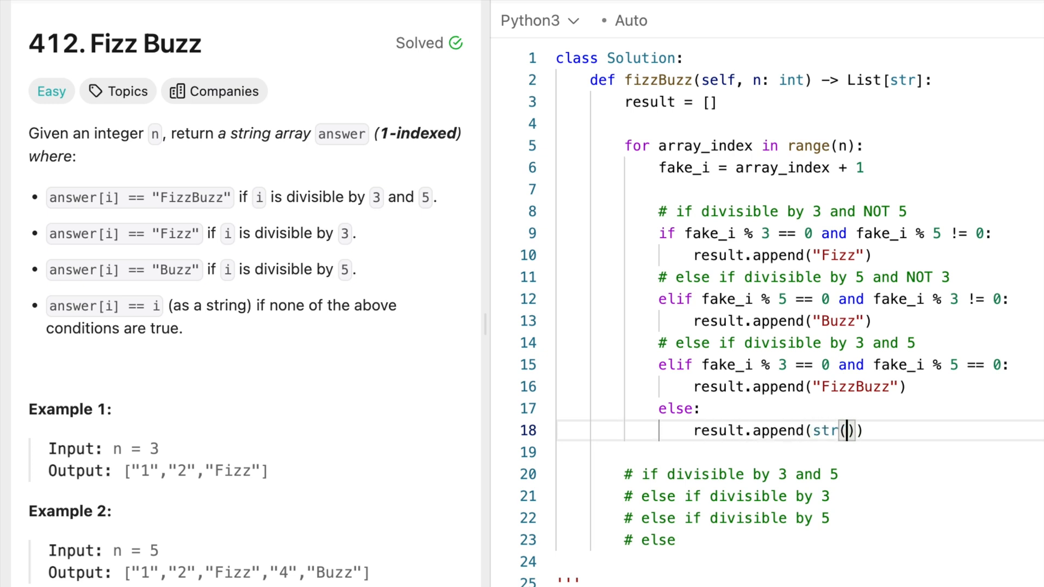
type("fake_i")
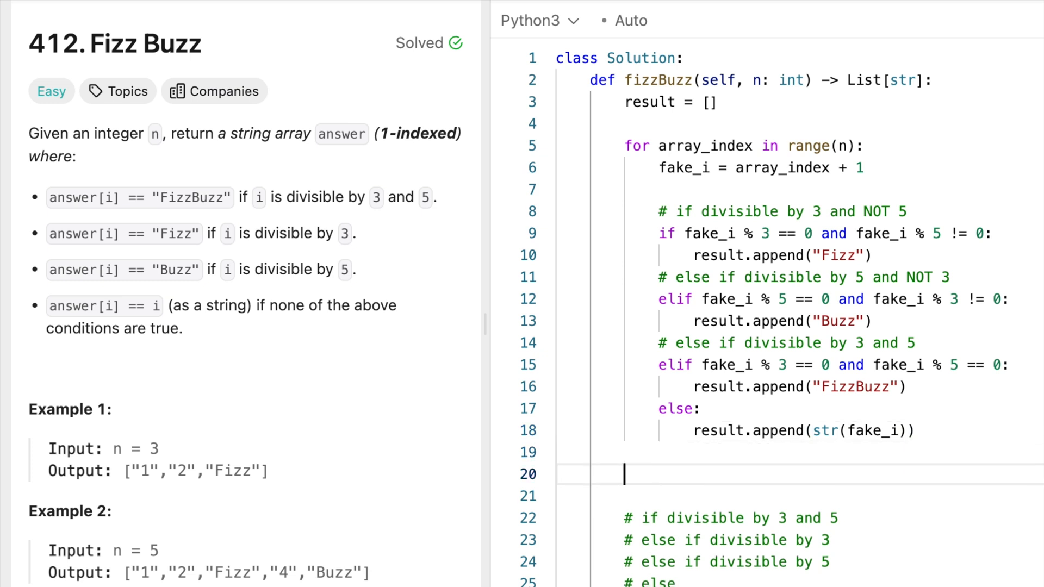
type("return res")
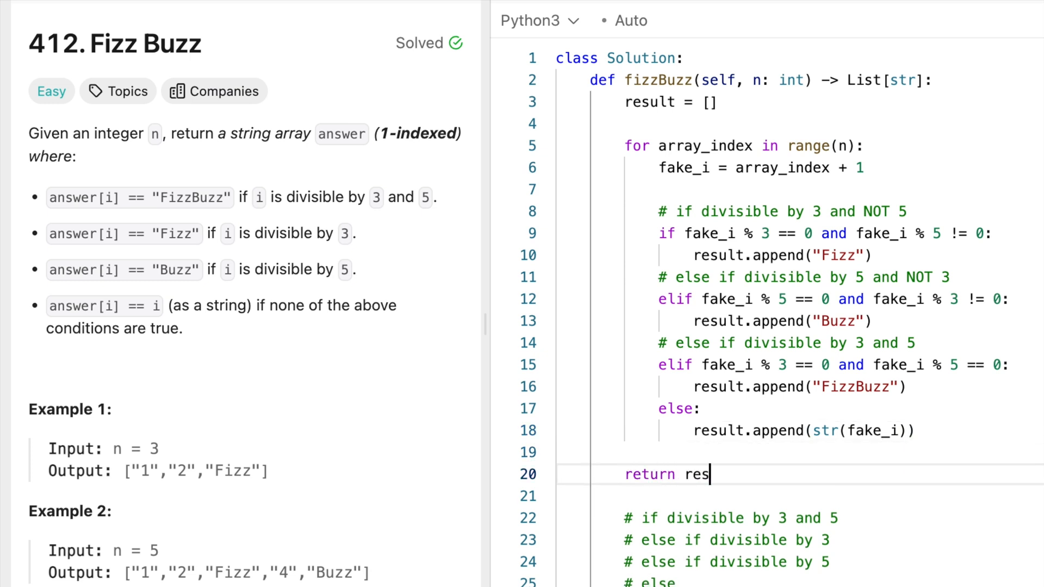
type("ult")
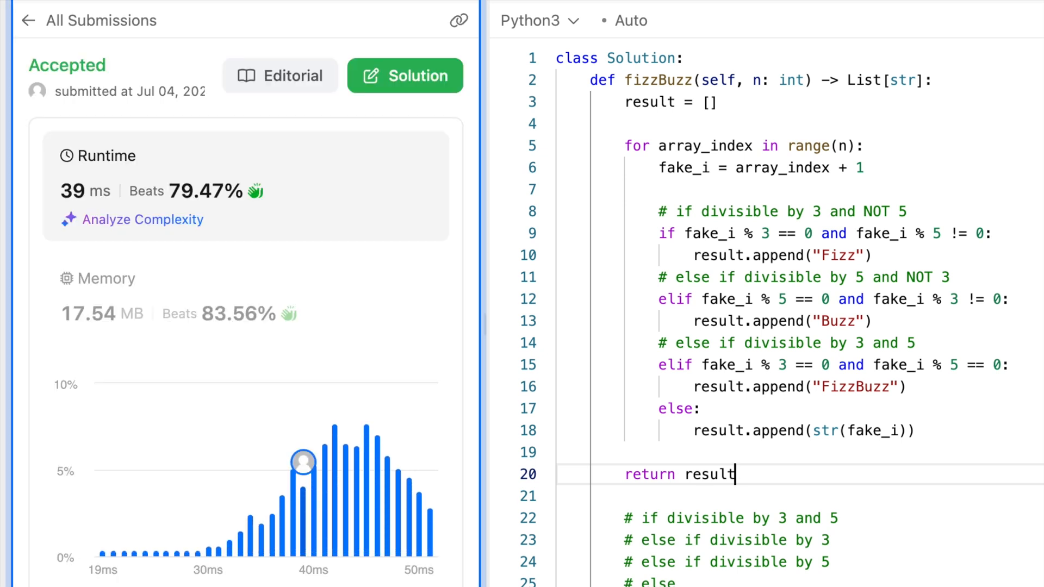
Put the FizzBuzz check first with plain elif % 3 and % 5 branches, and resubmit for Accepted.
double_click(711, 474)
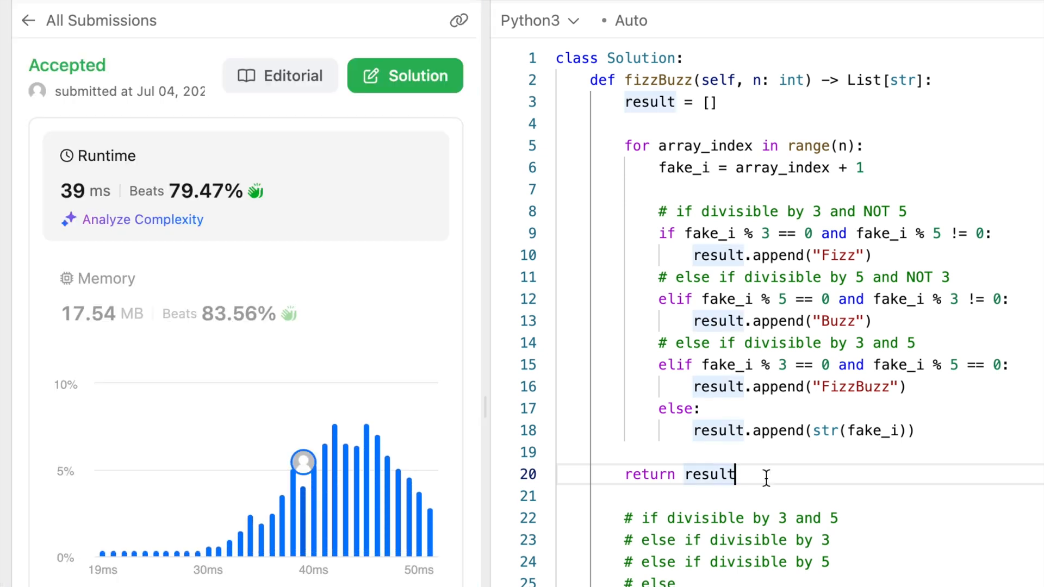
scroll("down", 3)
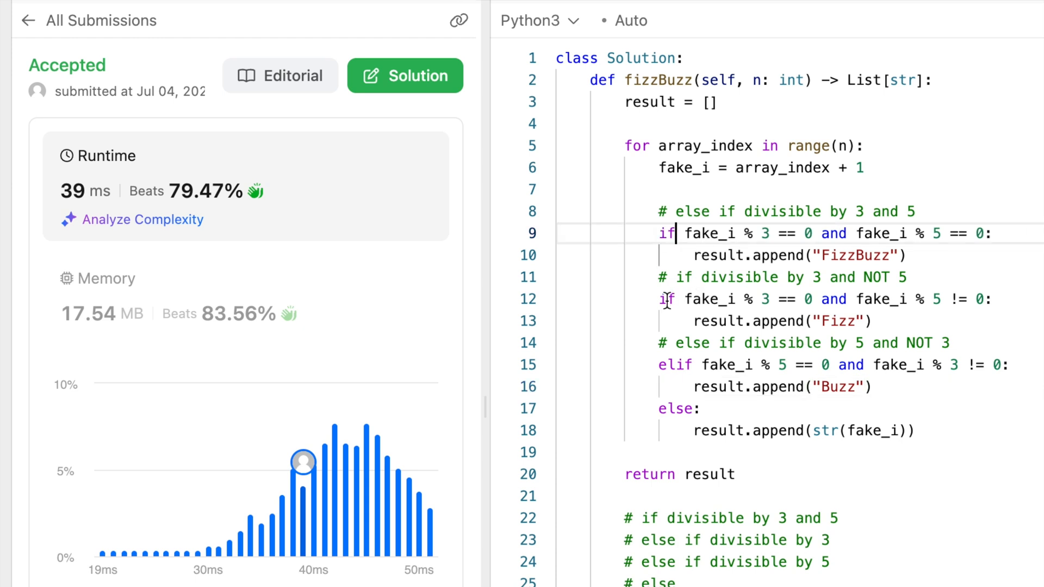
type("elif fake_i % 3 == 0:")
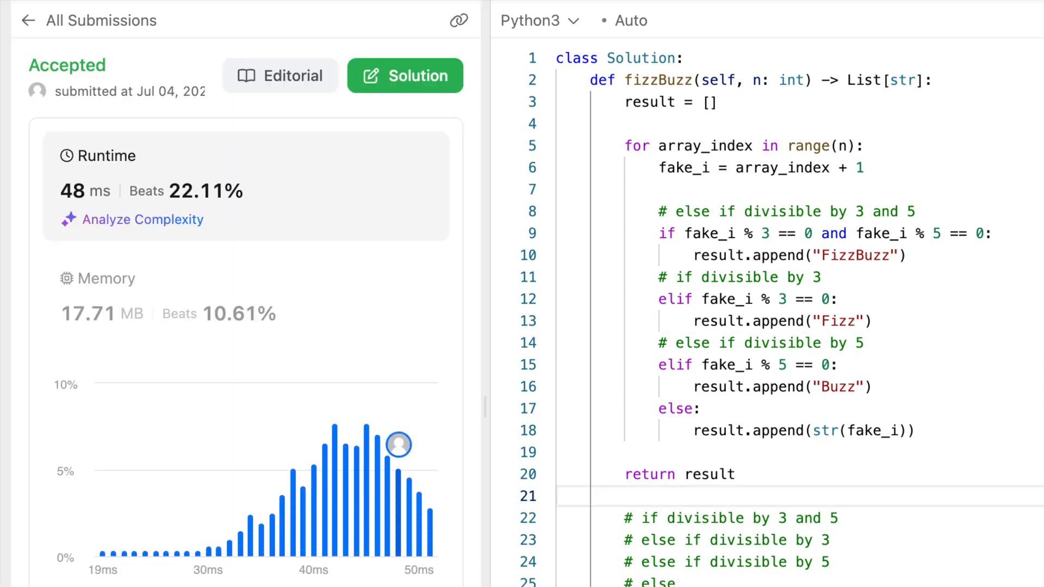
mouse_move(614, 133)
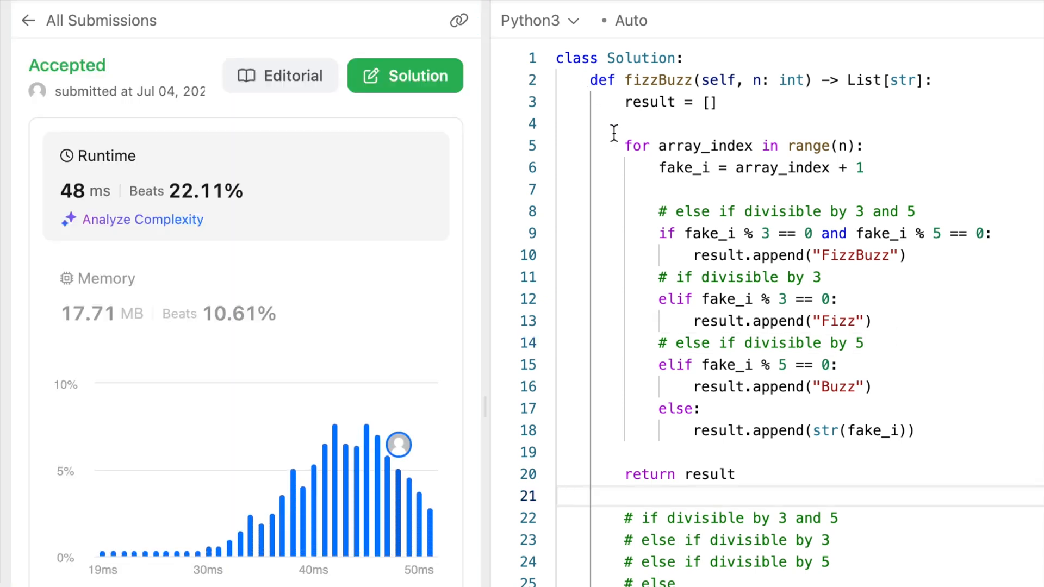
Open imranghory.org, the FizzBuzz question author's homepage, in a new tab.
left_click_drag(624, 146, 862, 145)
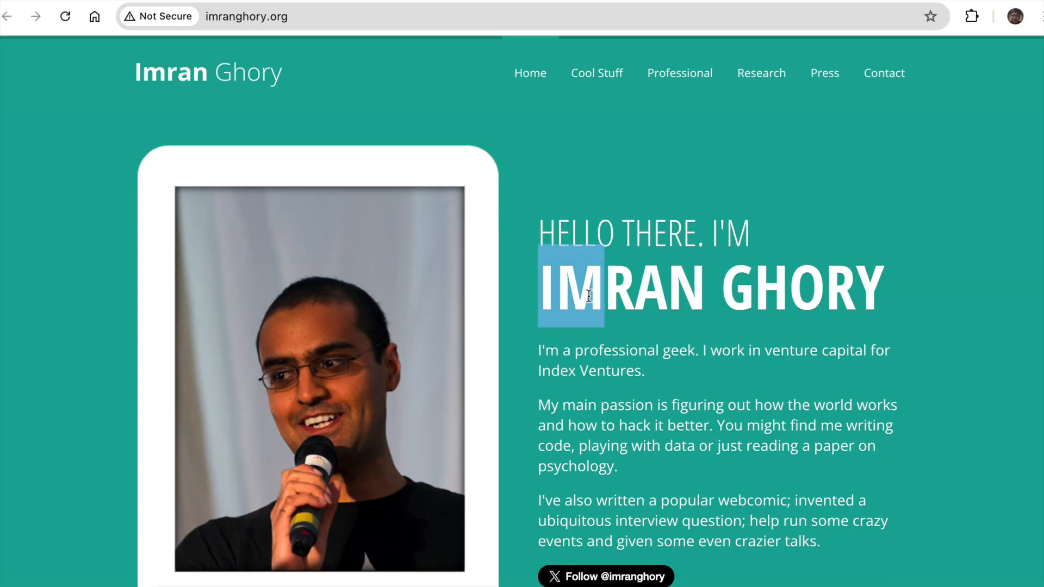
Open the web.archive.org snapshot of the 2007 imranontech.com FizzBuzz post.
scroll("down", 3)
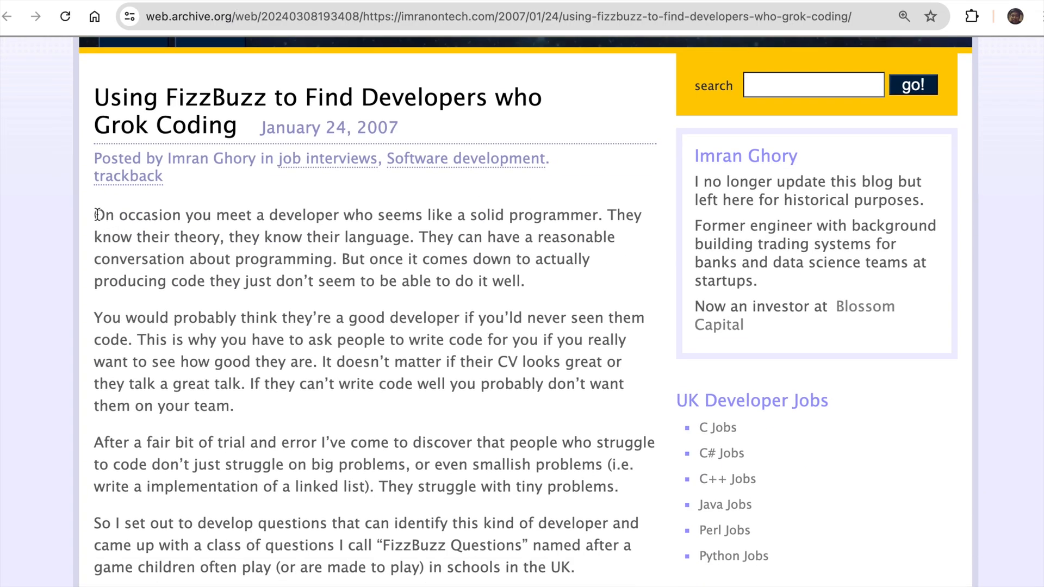
Highlight the tiny-problems paragraph and the FizzBuzz Questions sentence, reading down to the example question.
left_click_drag(94, 214, 596, 214)
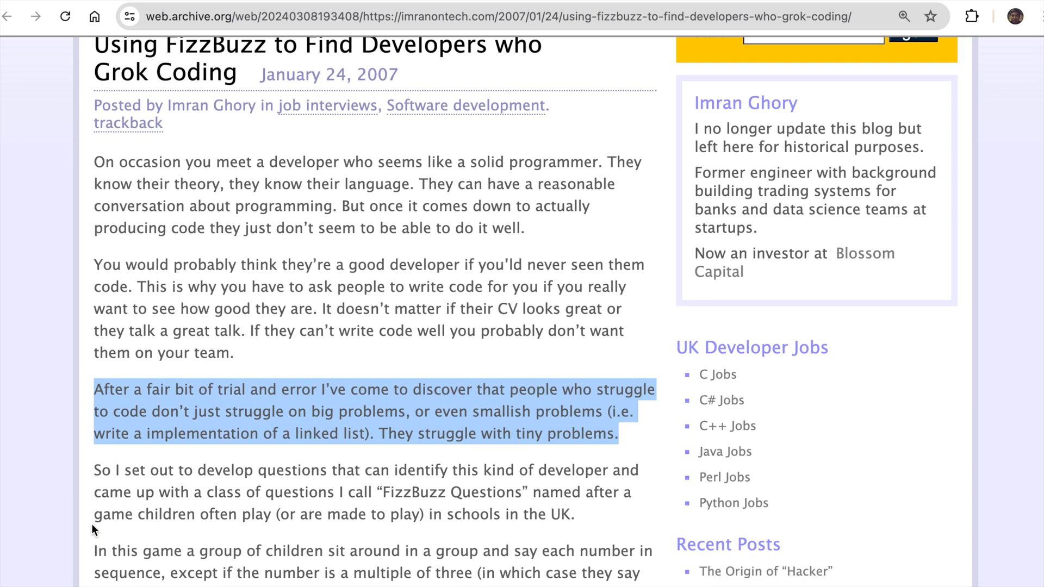
scroll("down", 3)
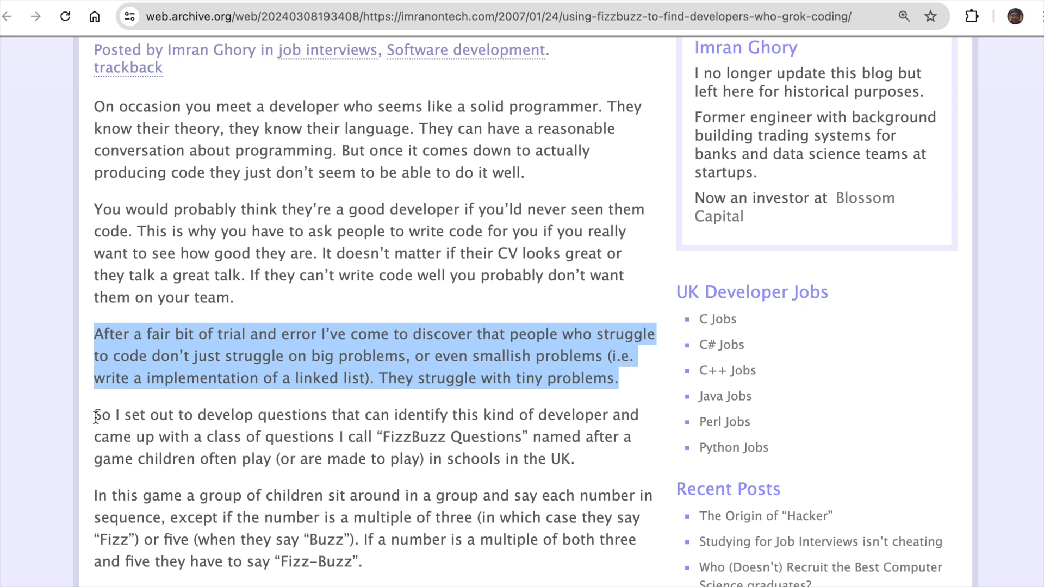
left_click_drag(94, 414, 376, 439)
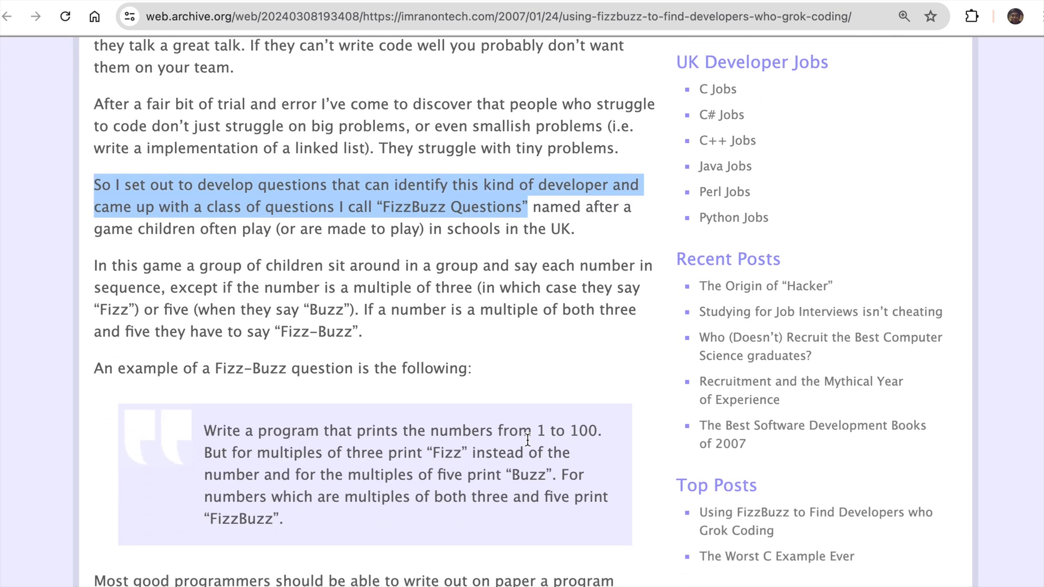
scroll("down", 3)
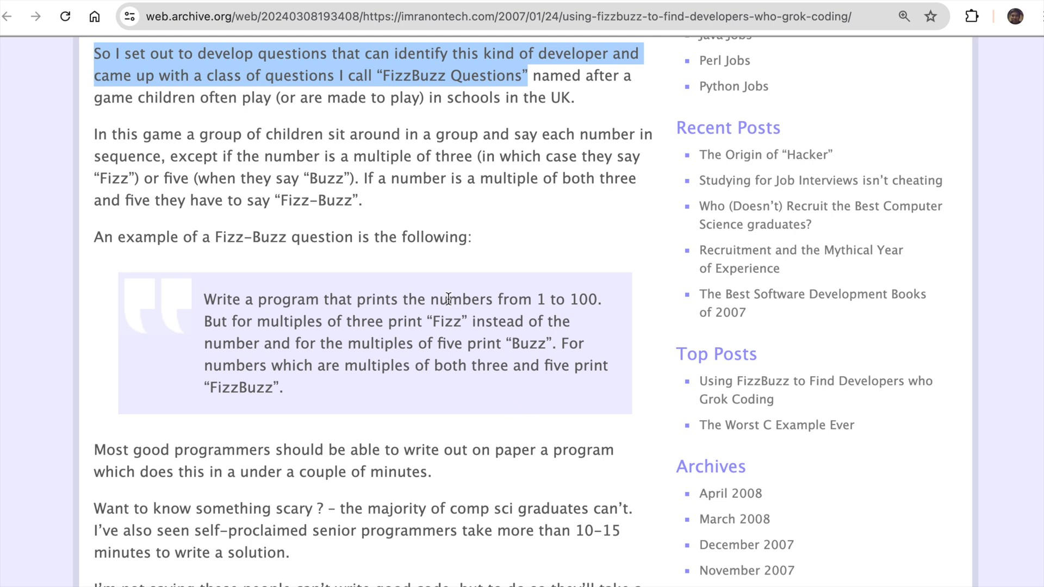
mouse_move(222, 202)
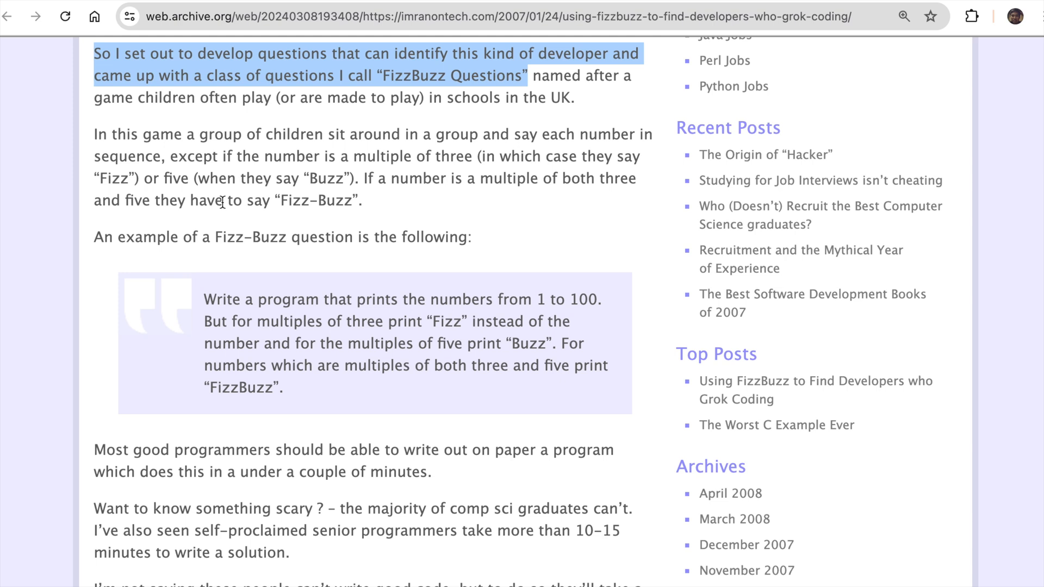
mouse_move(383, 92)
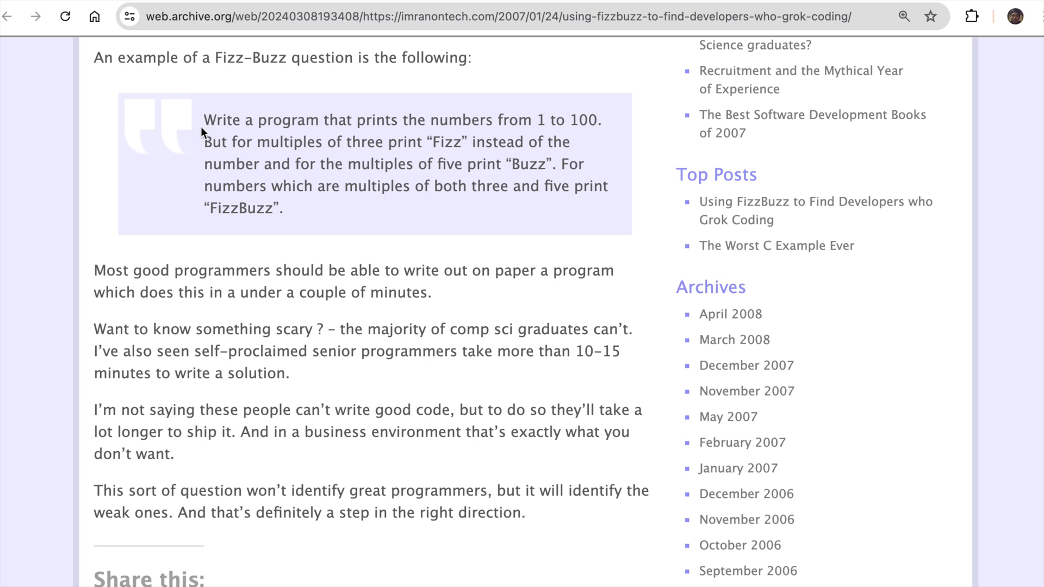
left_click_drag(206, 121, 281, 208)
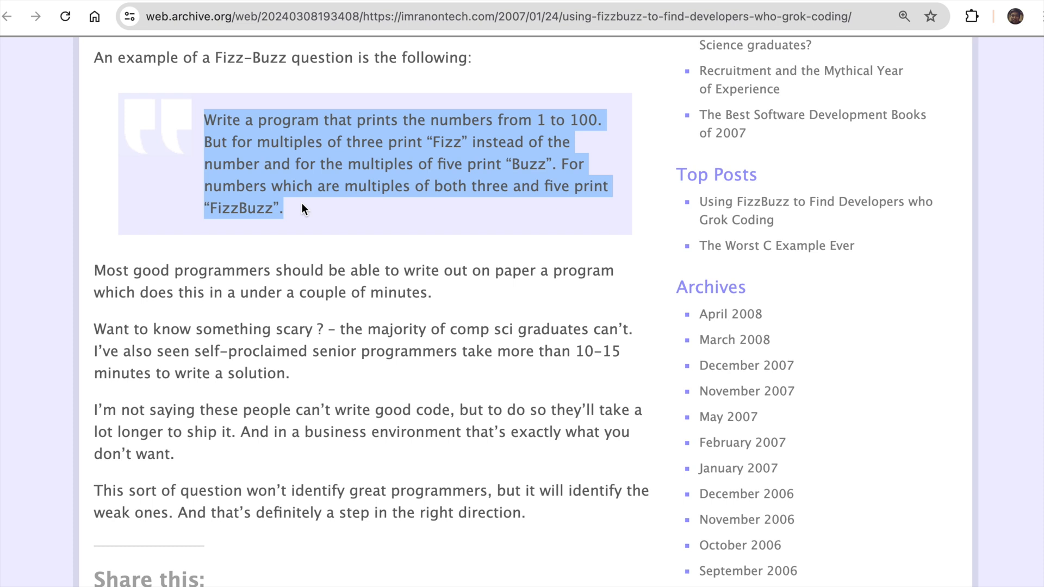
mouse_move(98, 277)
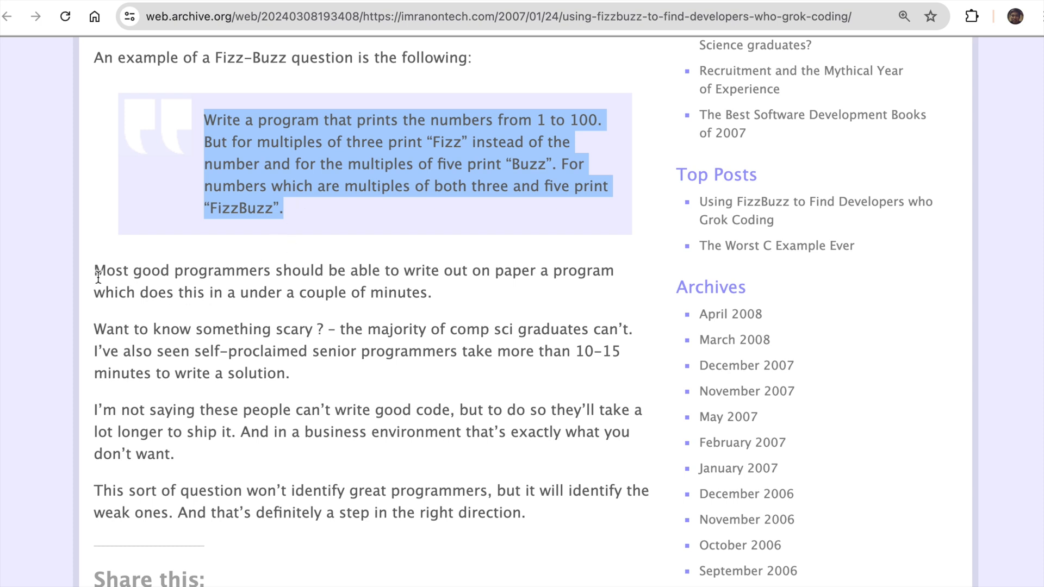
mouse_move(97, 275)
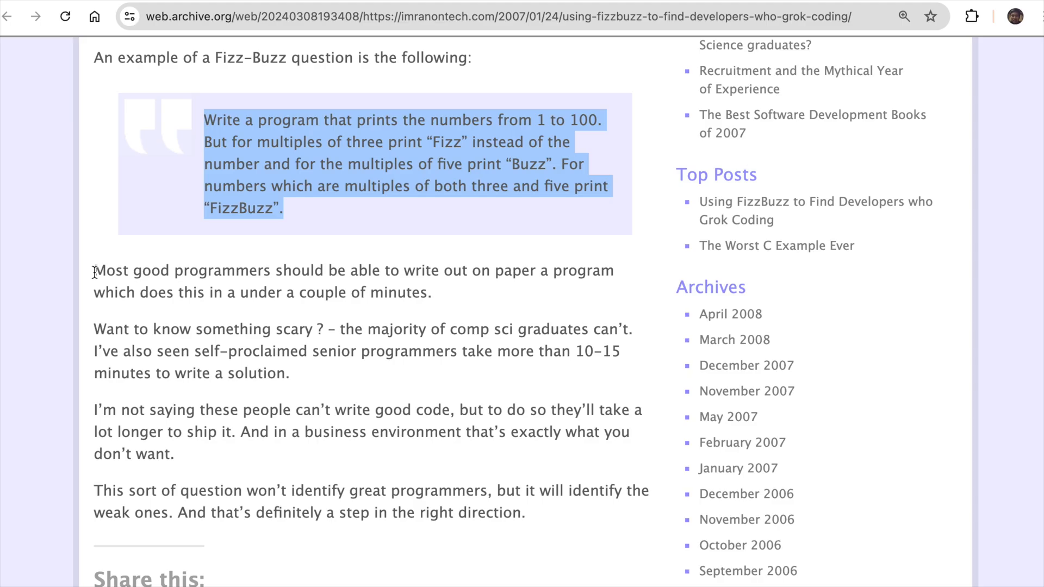
left_click_drag(94, 271, 432, 292)
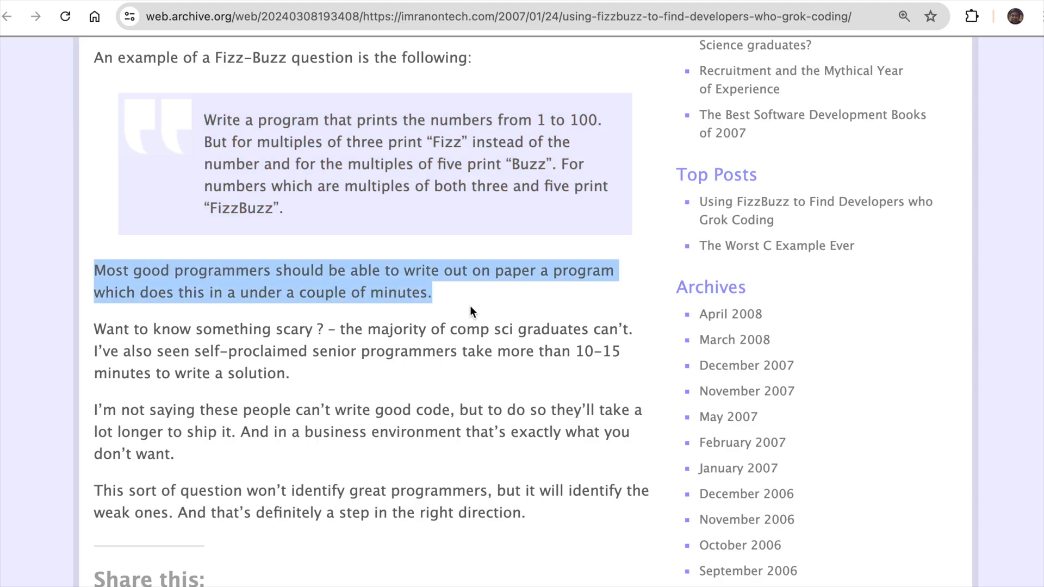
mouse_move(343, 334)
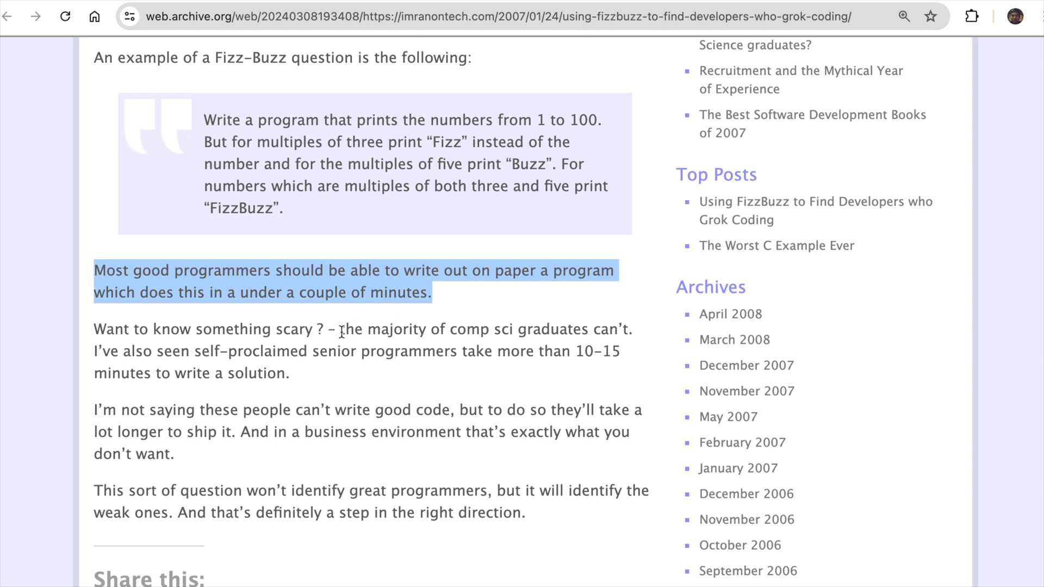
left_click_drag(341, 329, 339, 352)
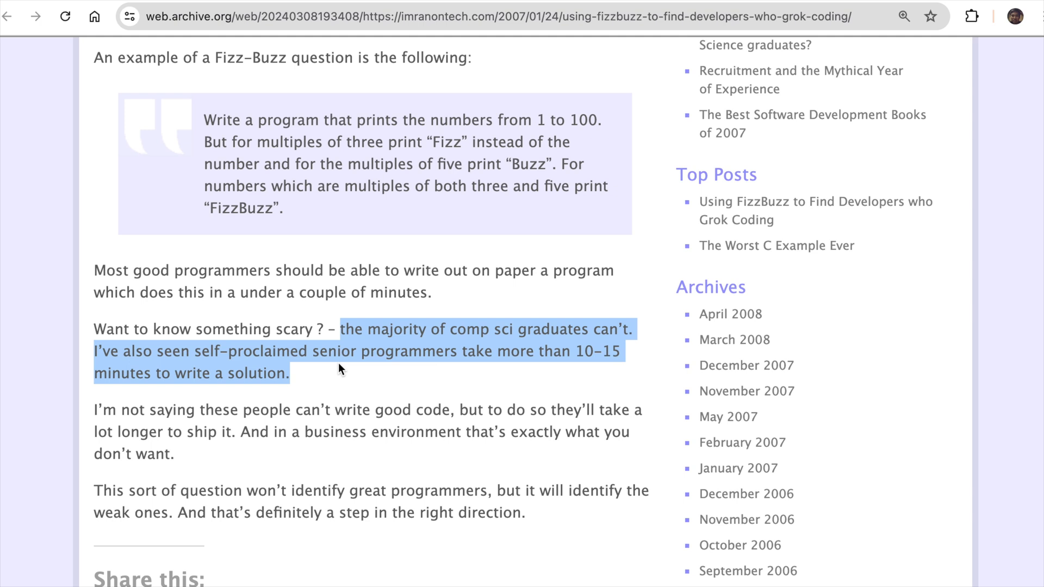
mouse_move(141, 404)
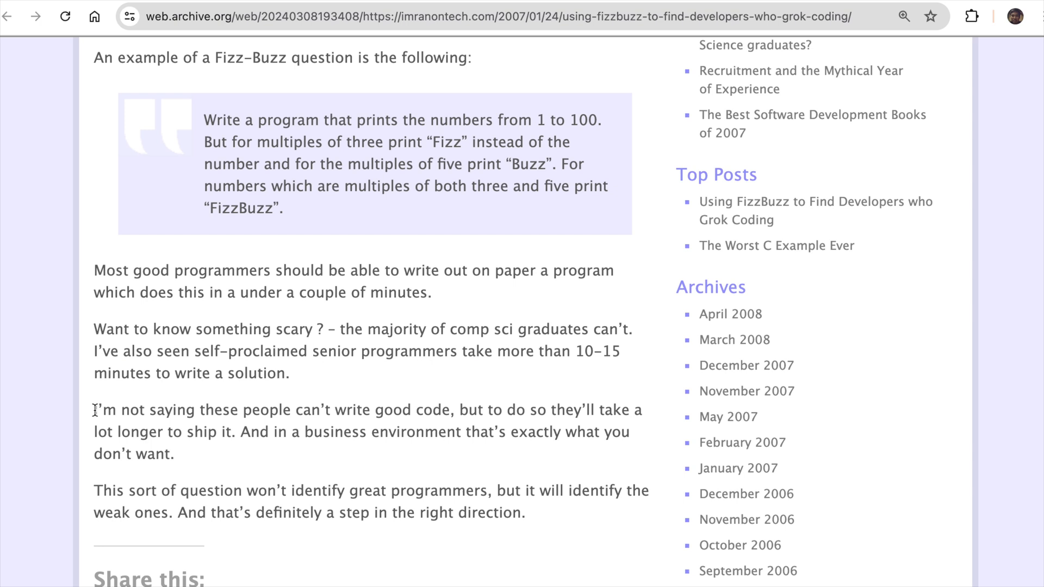
left_click_drag(94, 410, 238, 431)
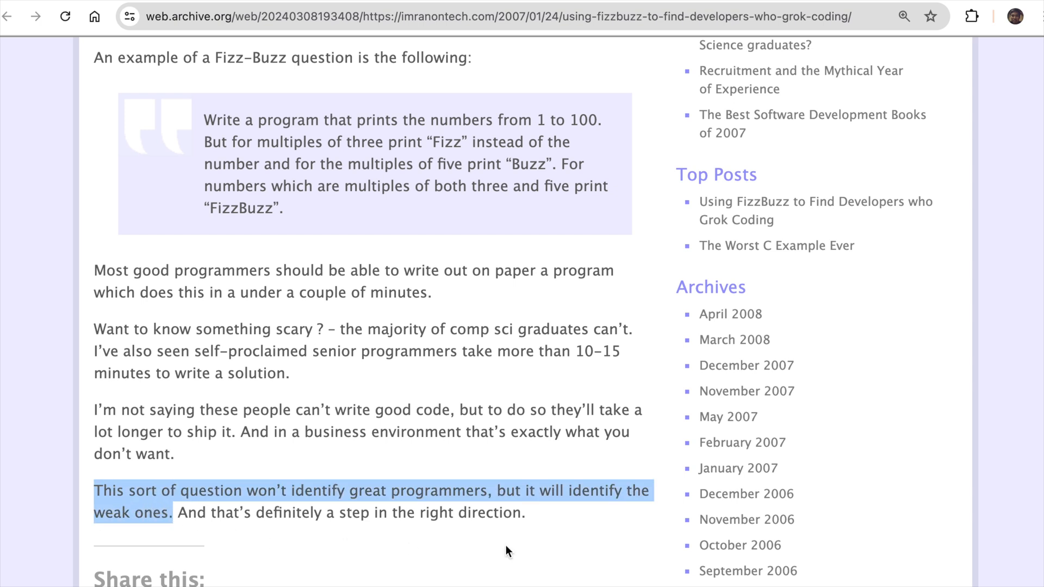
mouse_move(670, 554)
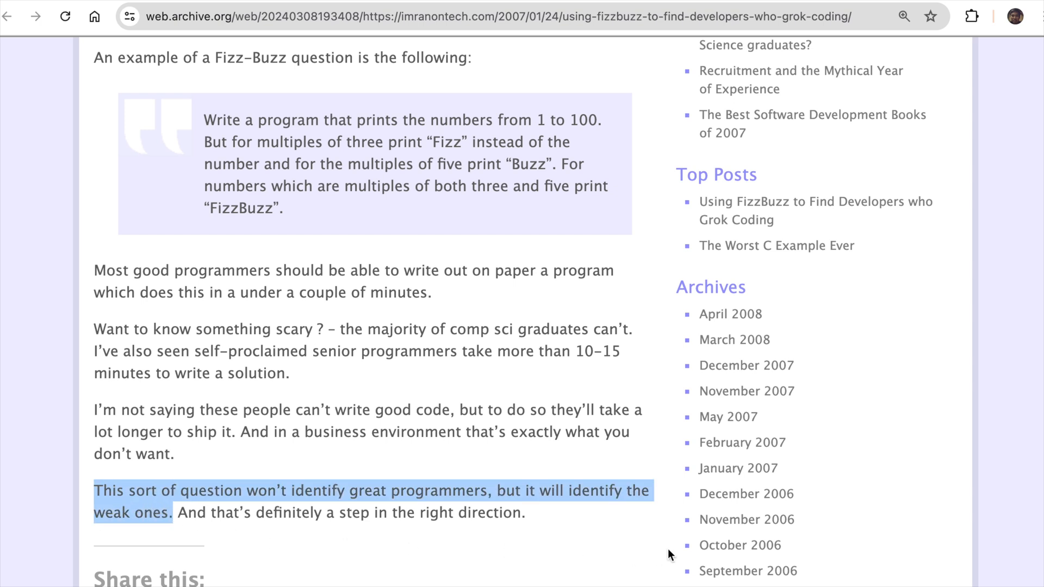